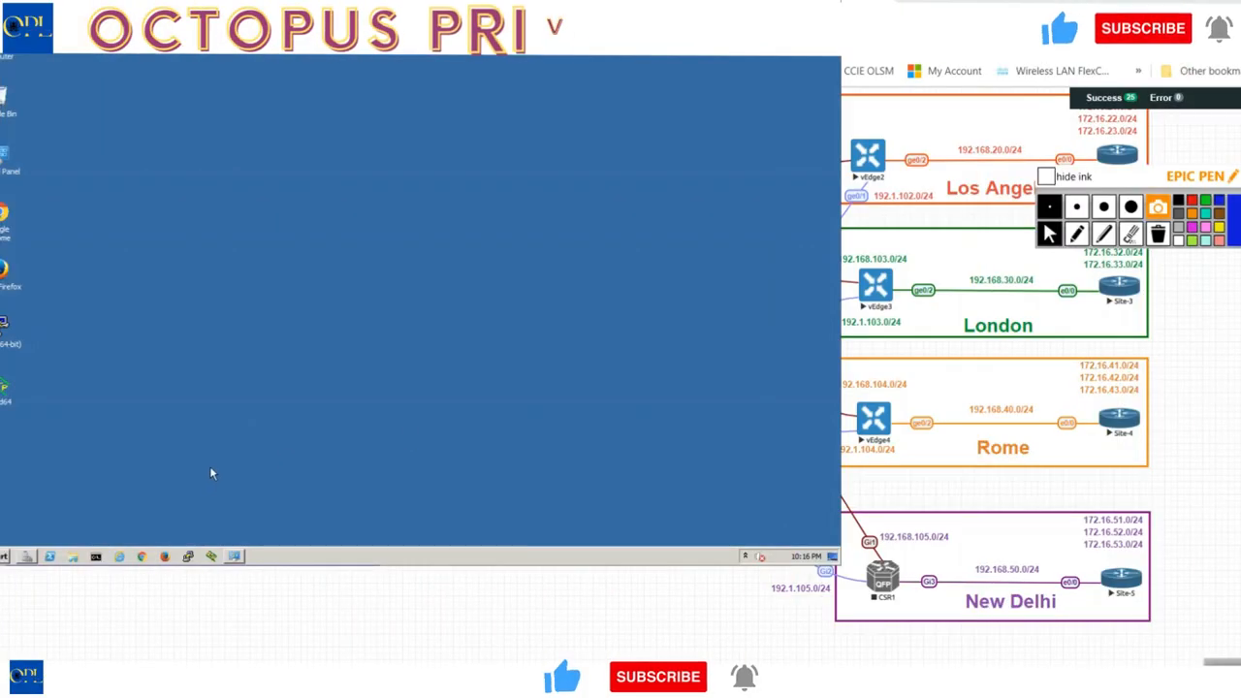
- Give Local Area Connection 192.168.1.5/24 and Connection 3 199.1.1.5/28 with gateway 199.1.1.14
click(234, 556)
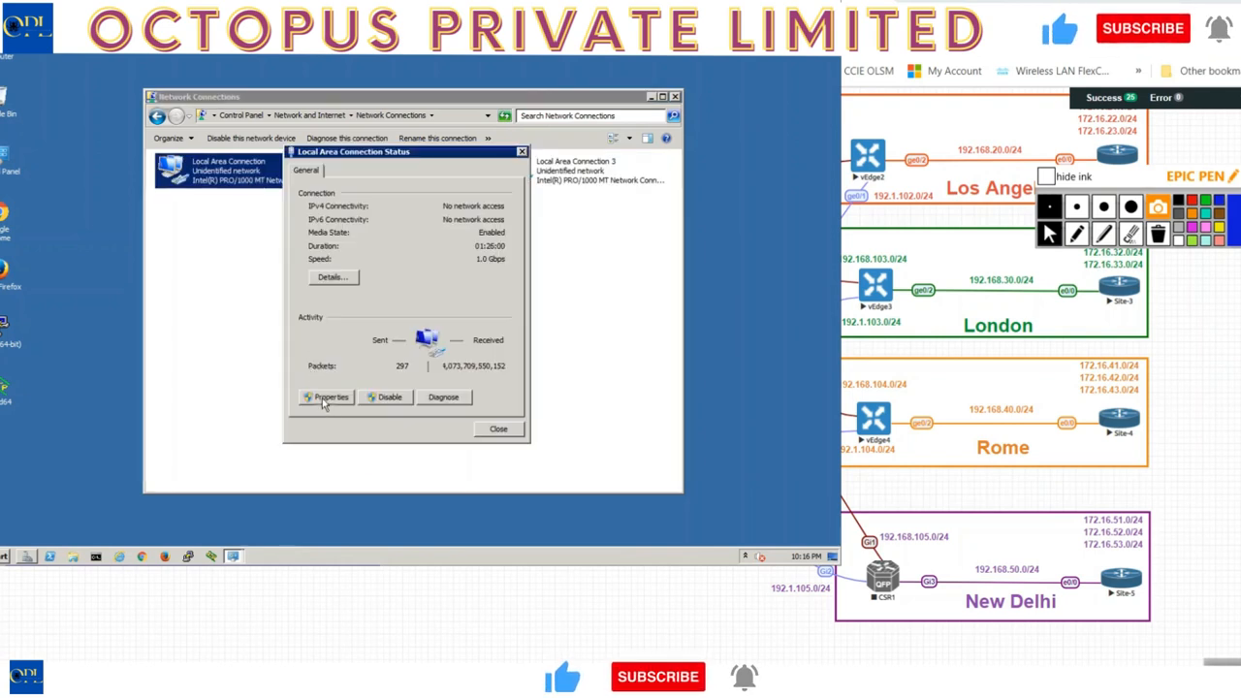
click(331, 397)
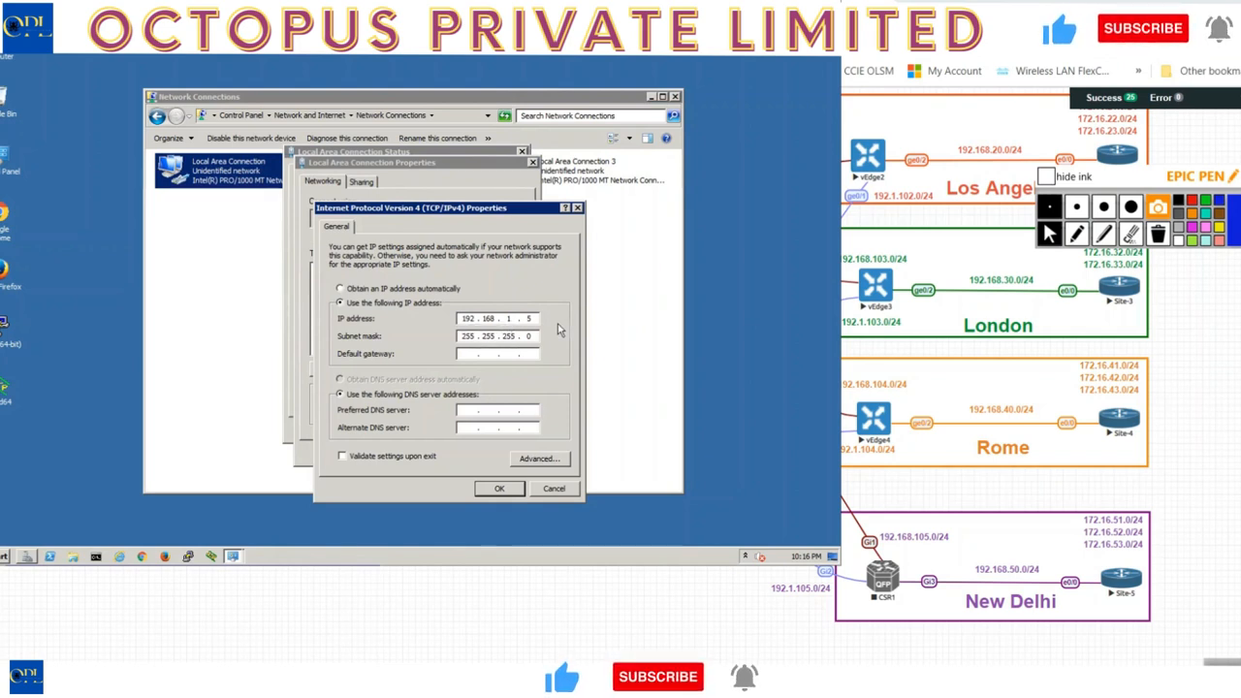
mouse_move(553, 348)
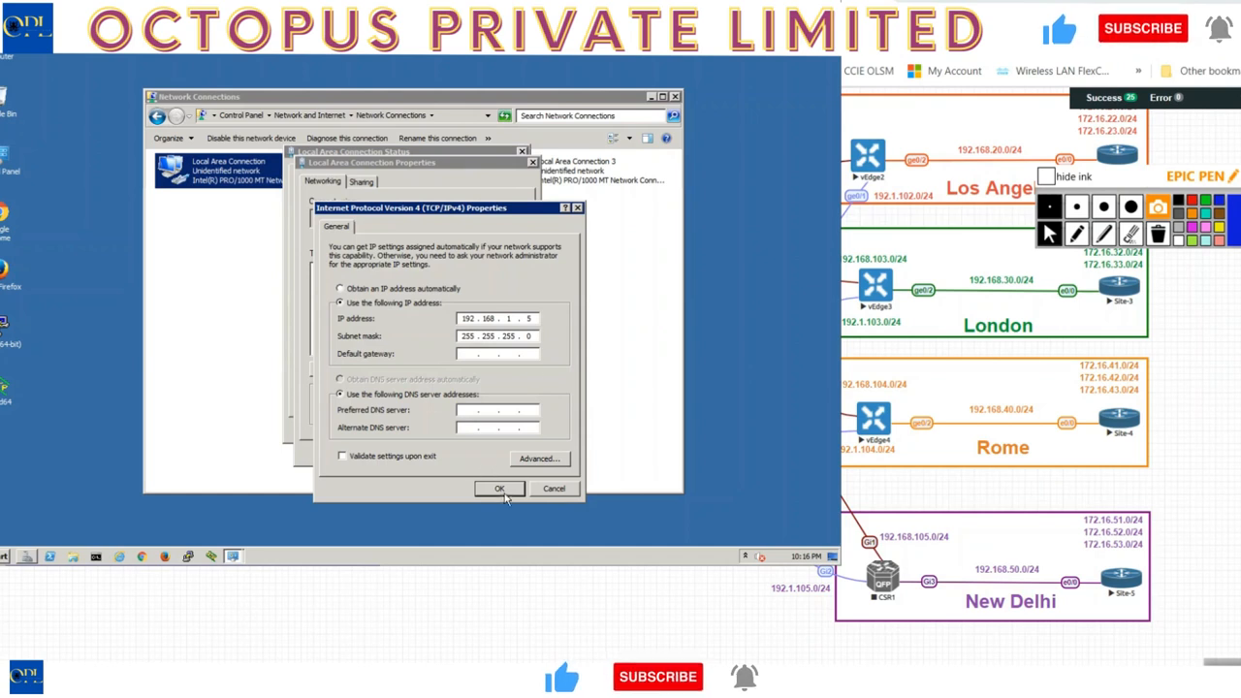
click(500, 488)
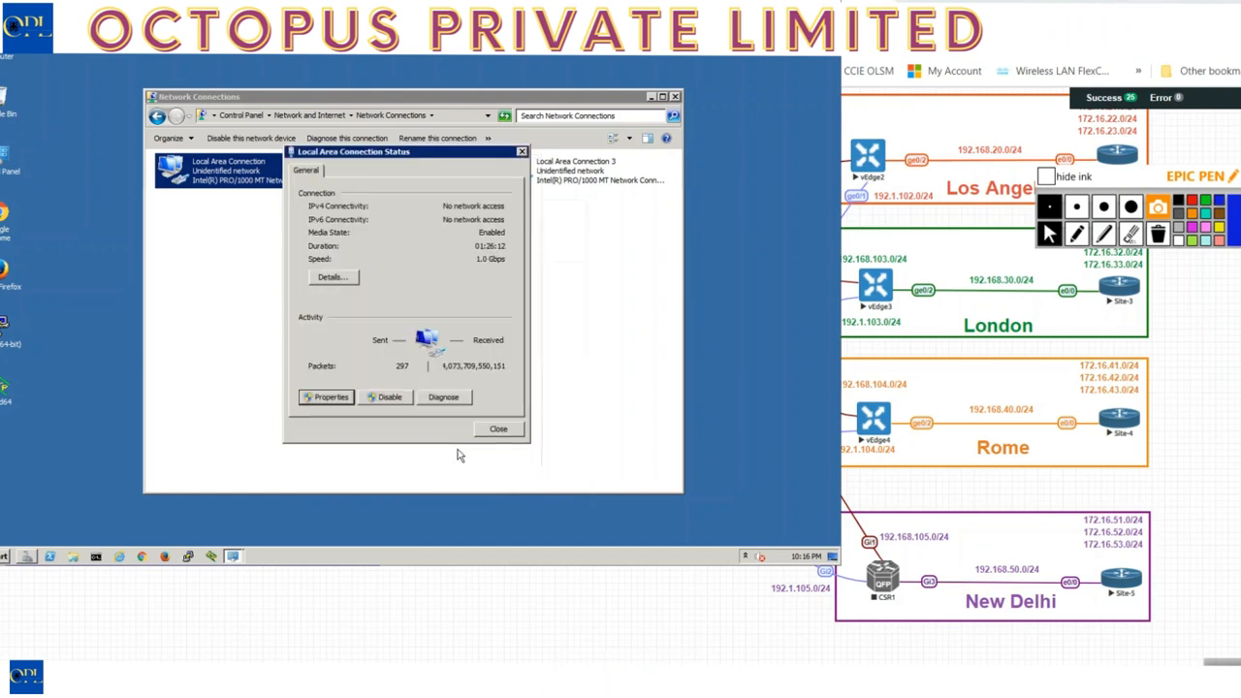
click(498, 429)
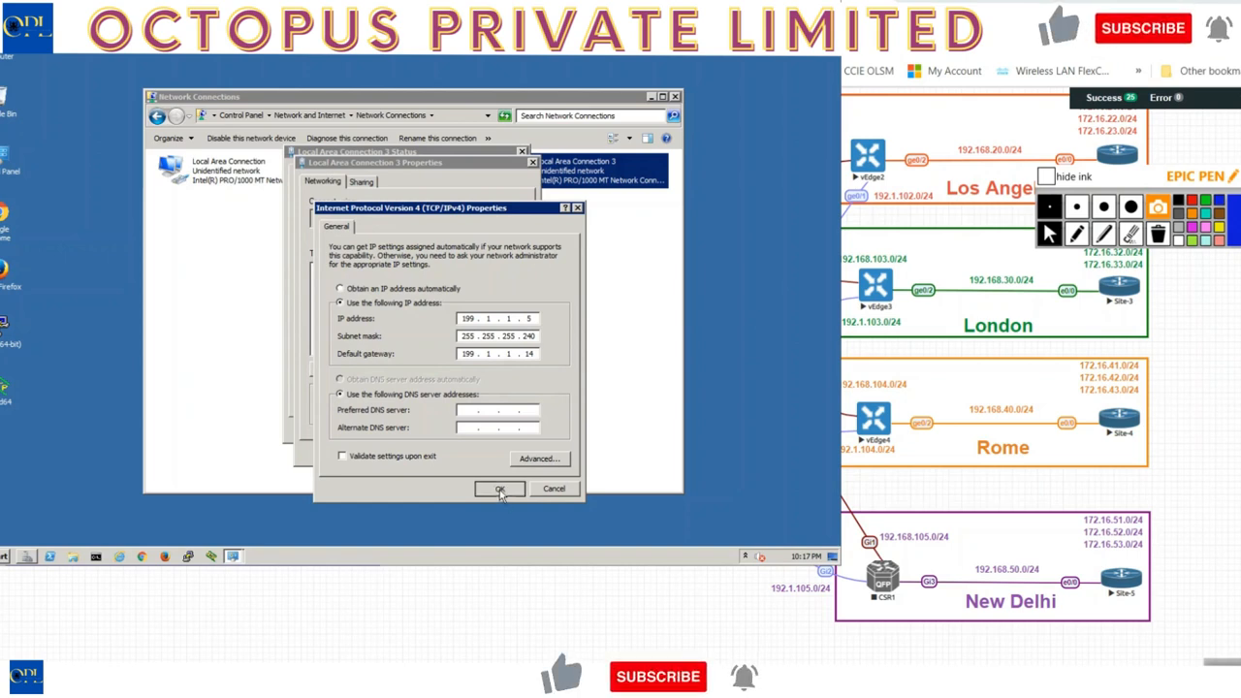
click(499, 489)
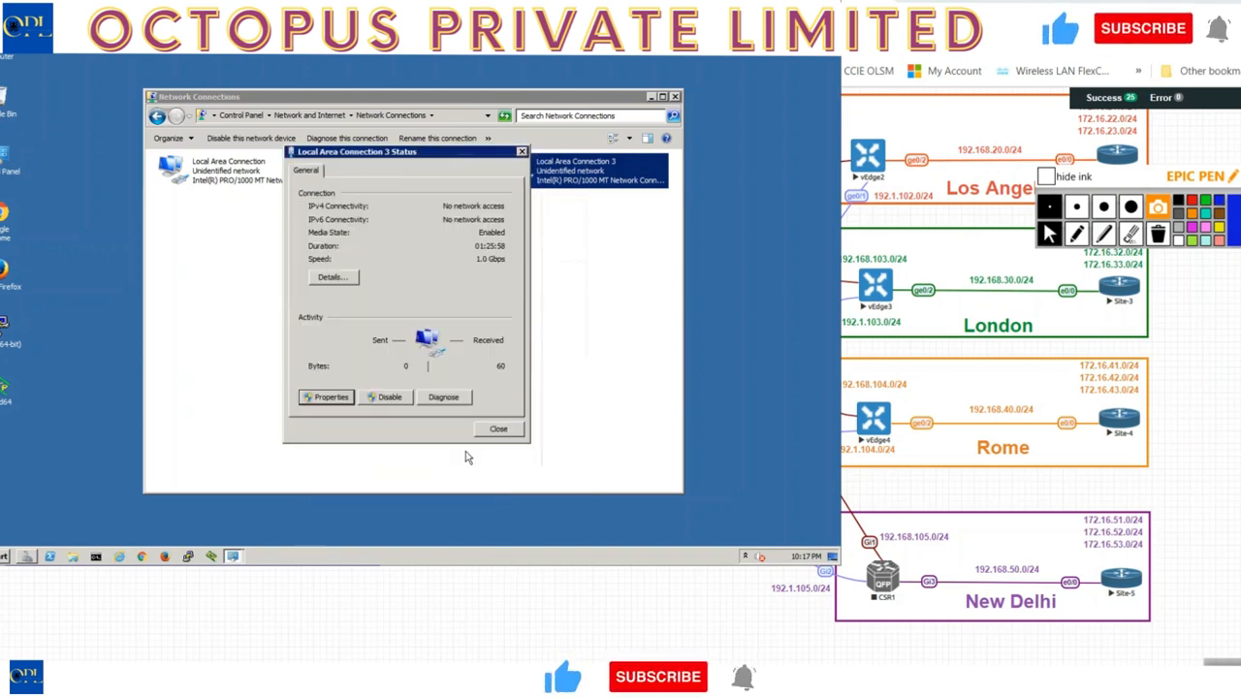
click(499, 428)
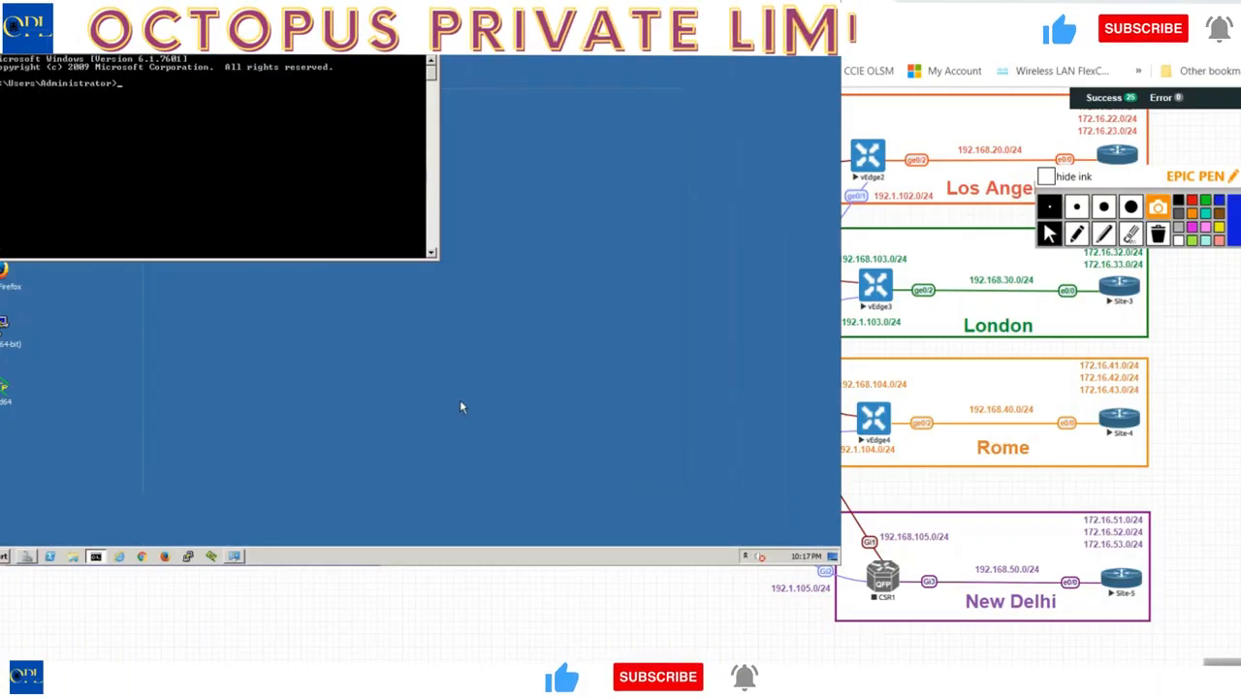
- Enter 'ping 192.168.101.254' in the command prompt, correcting a mistyped address first
text(ping 199.1)
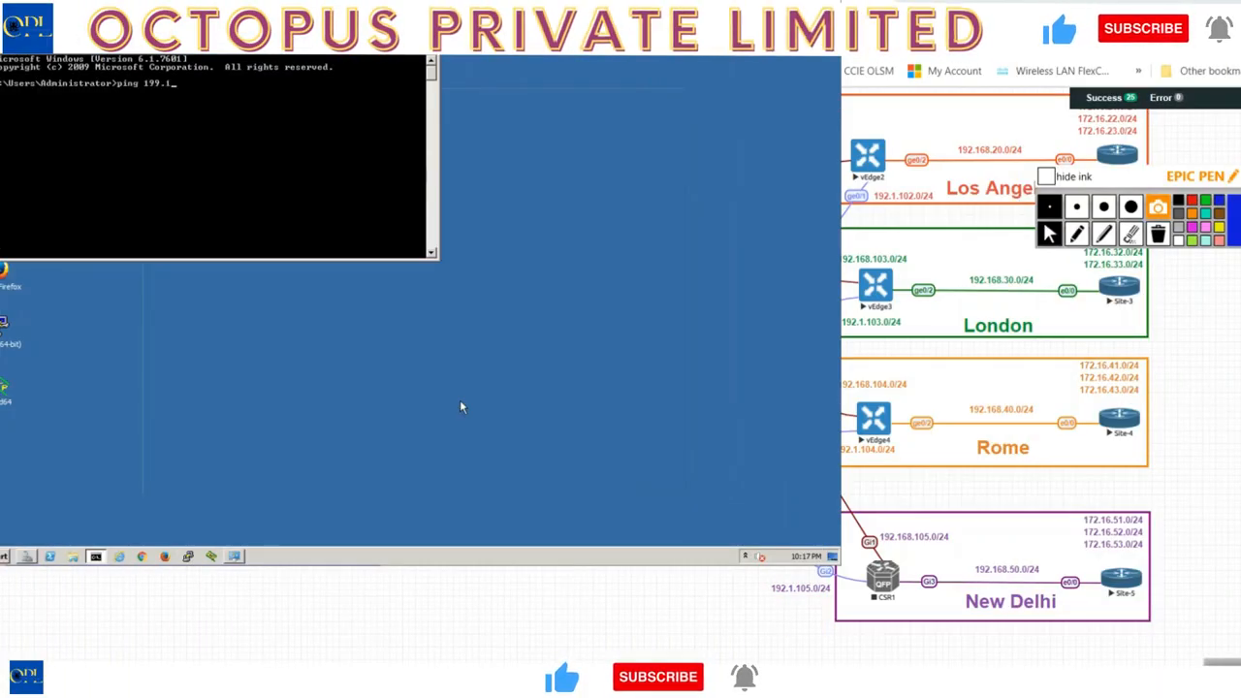
text(1.)
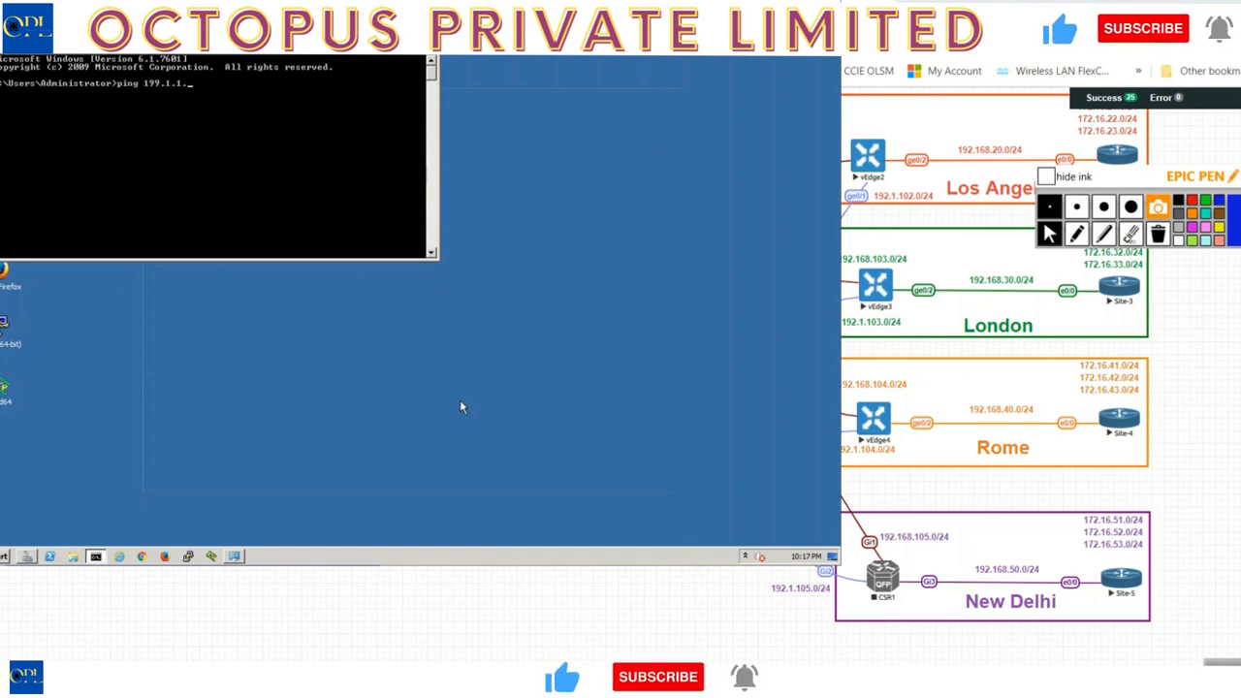
key(BackSpace)
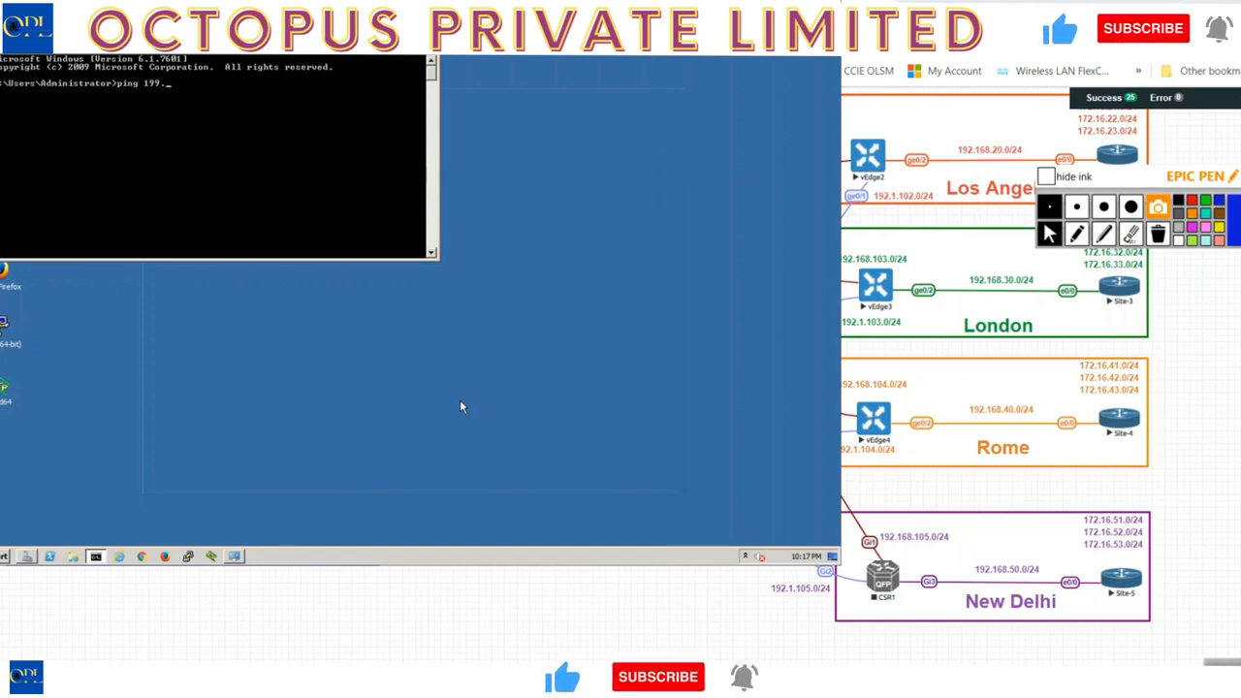
text(192.168)
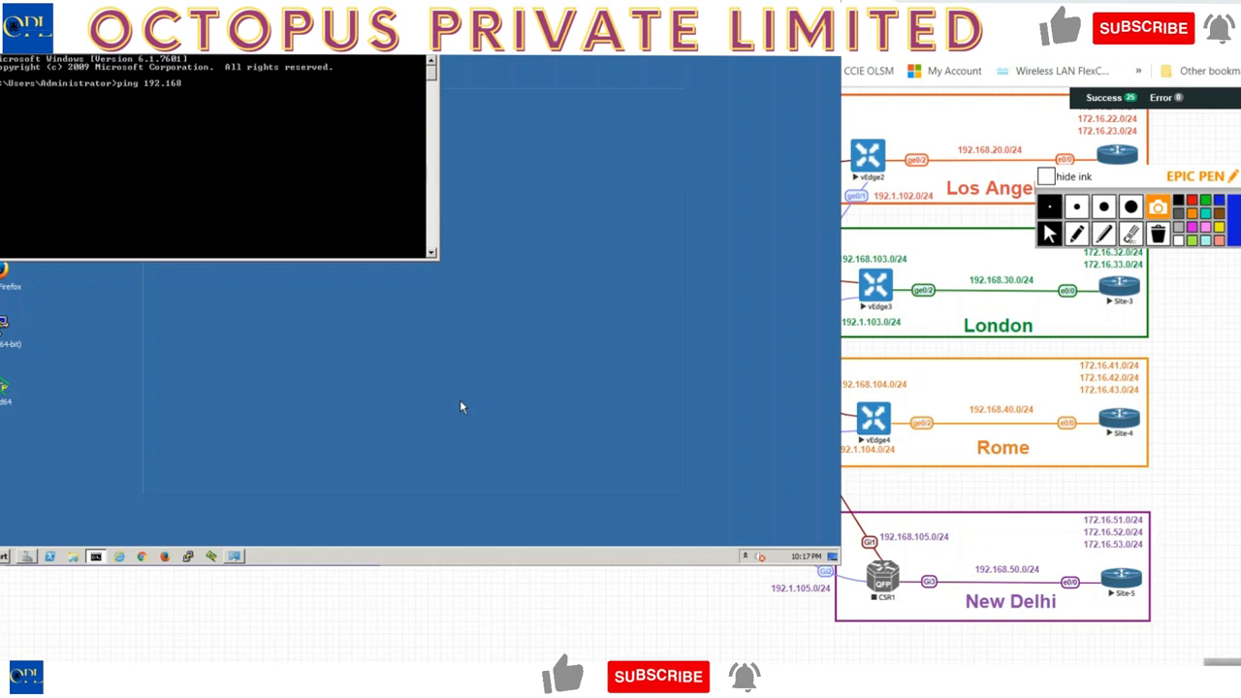
text(.101.254)
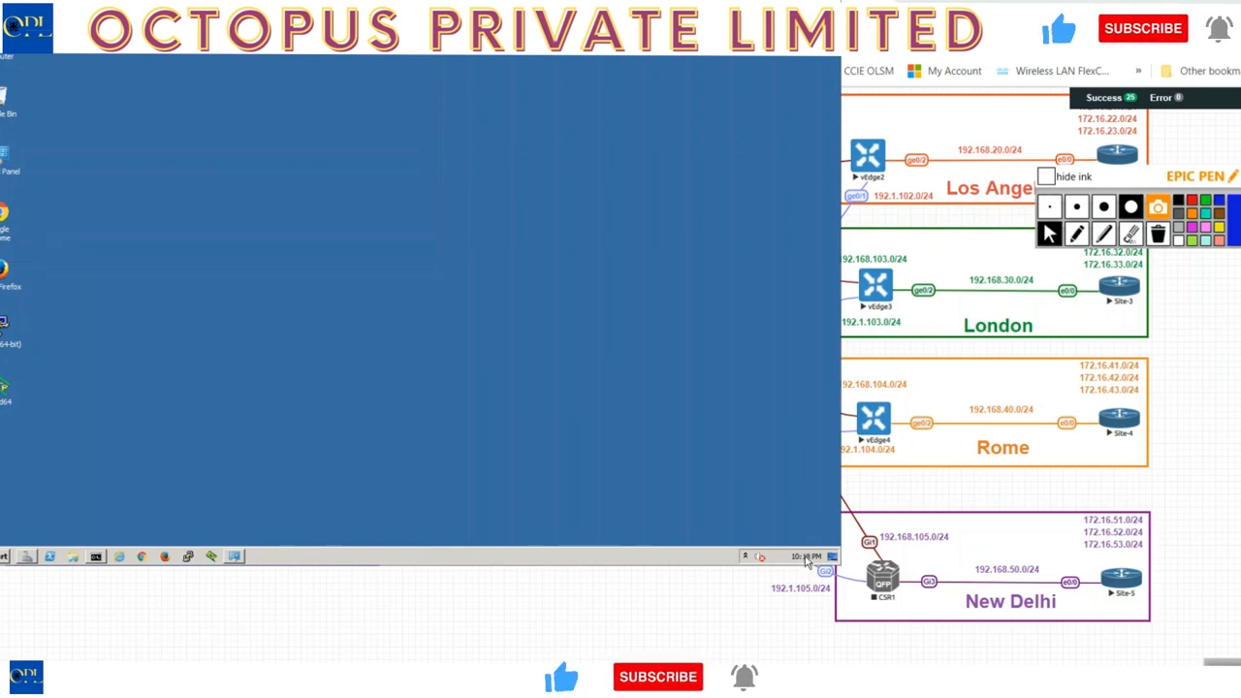
mouse_move(809, 556)
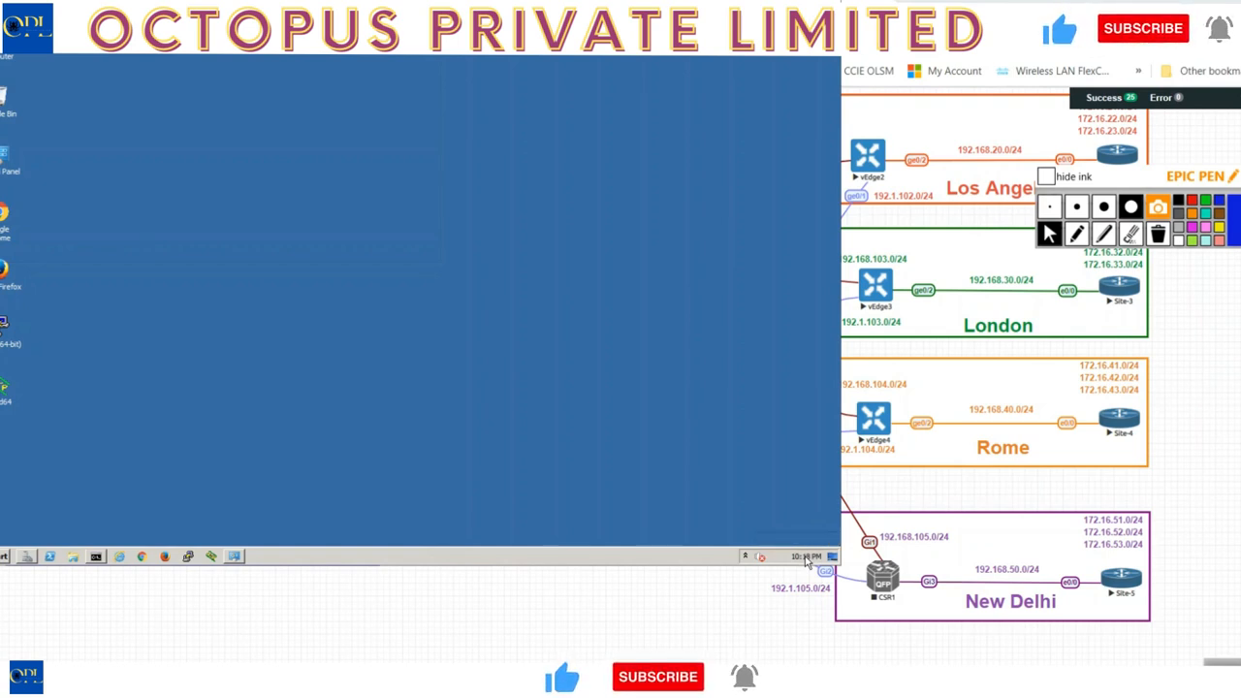
- Check the July 7, 2020 date and UTC+04:00 Abu Dhabi, Muscat time zone settings
click(803, 556)
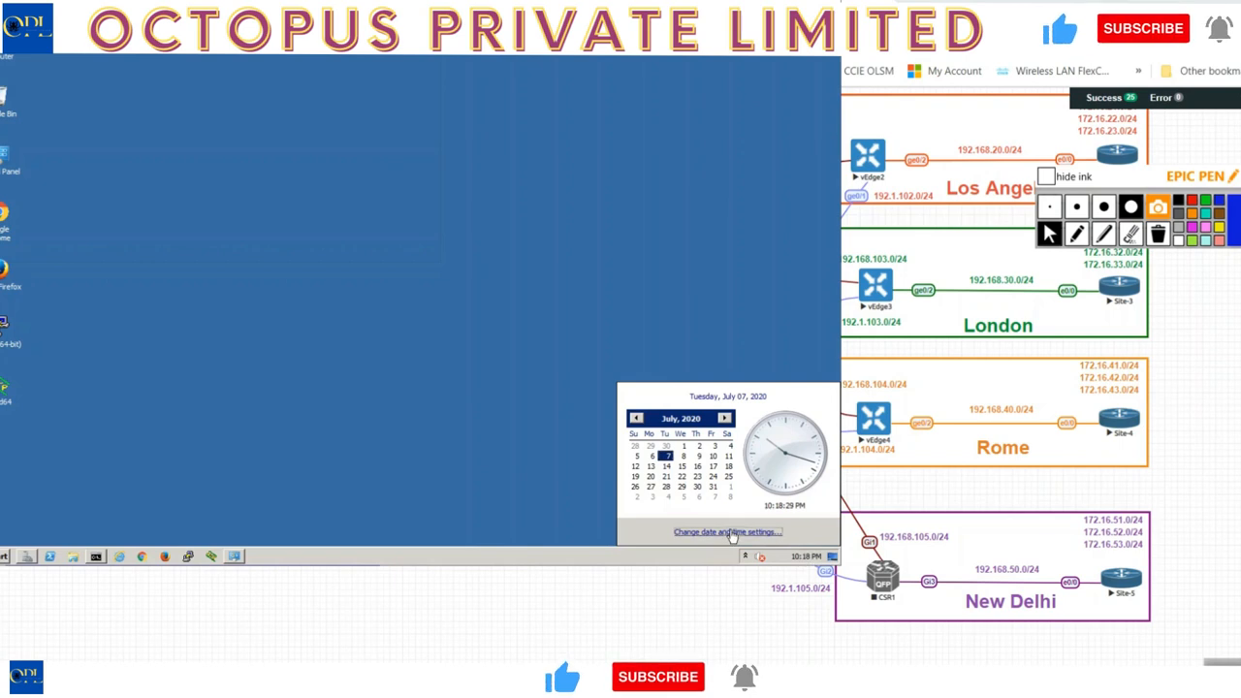
click(726, 531)
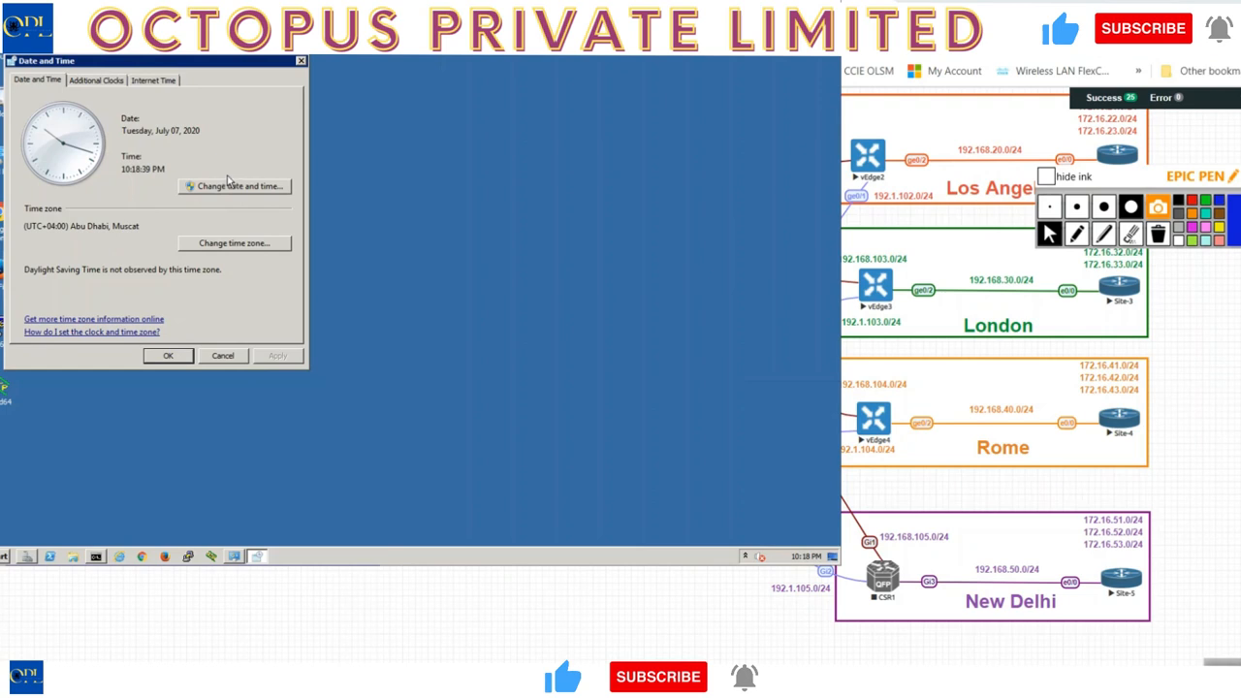
click(234, 185)
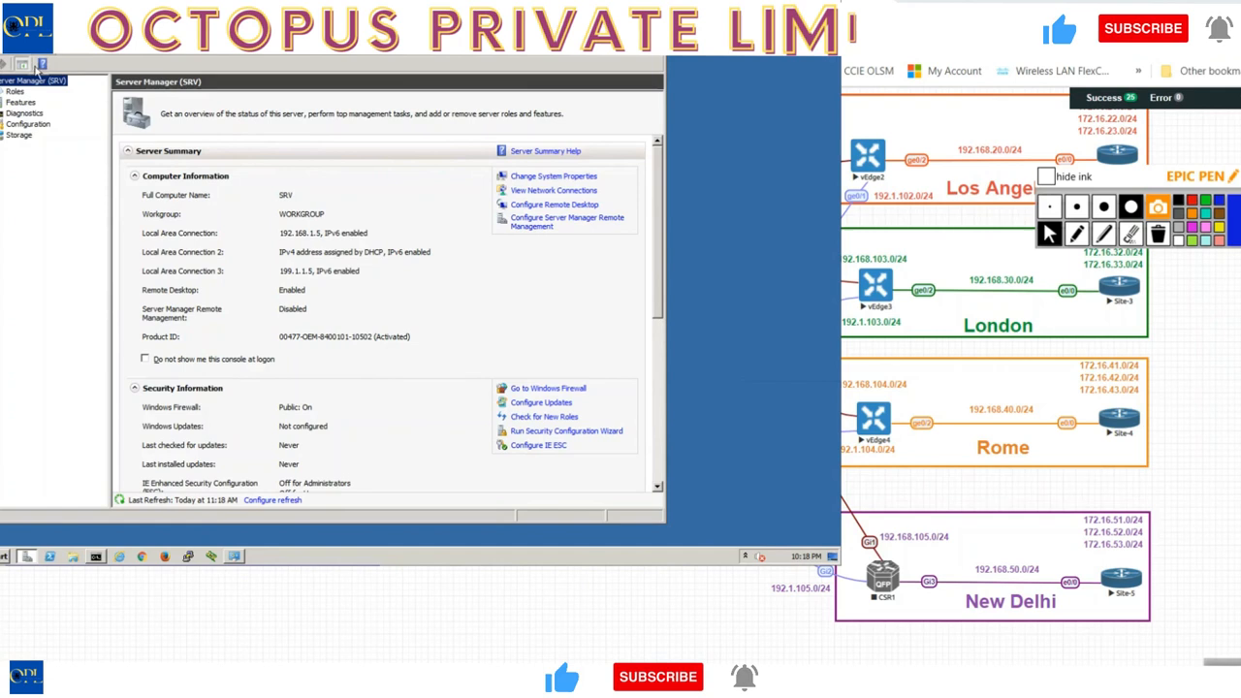
- Launch the Add Roles Wizard and tick Active Directory Certificate Services
click(14, 91)
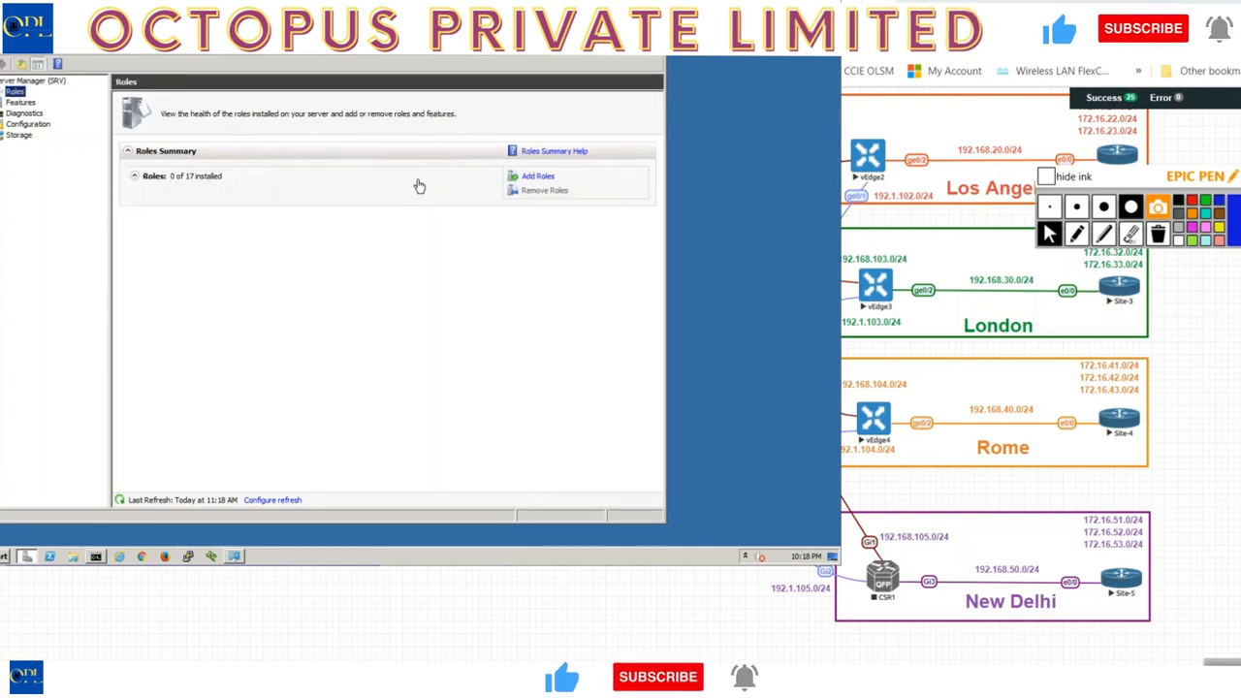
click(538, 176)
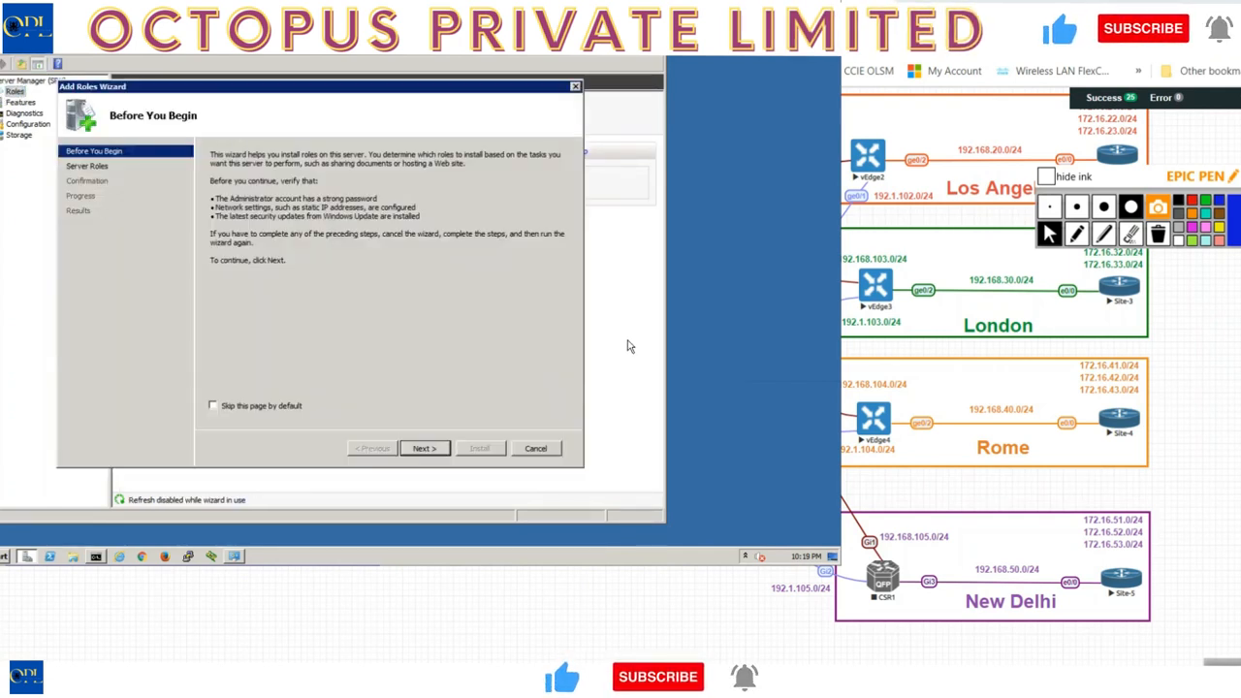
mouse_move(475, 388)
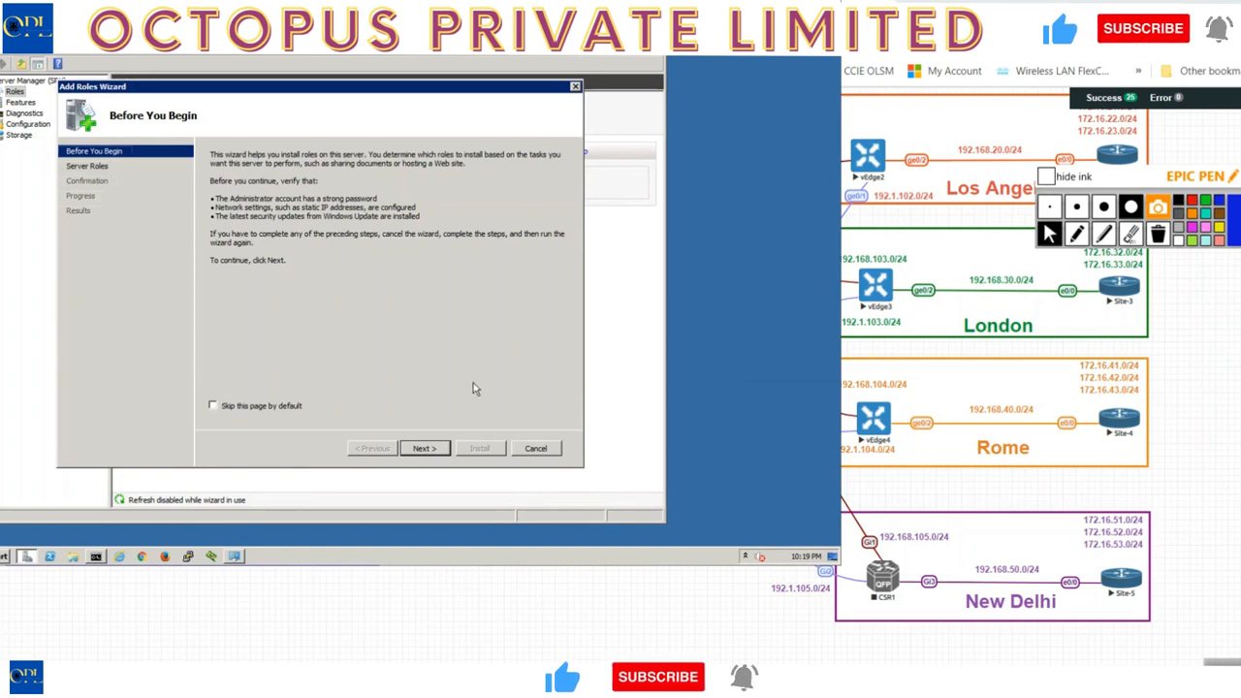
click(424, 448)
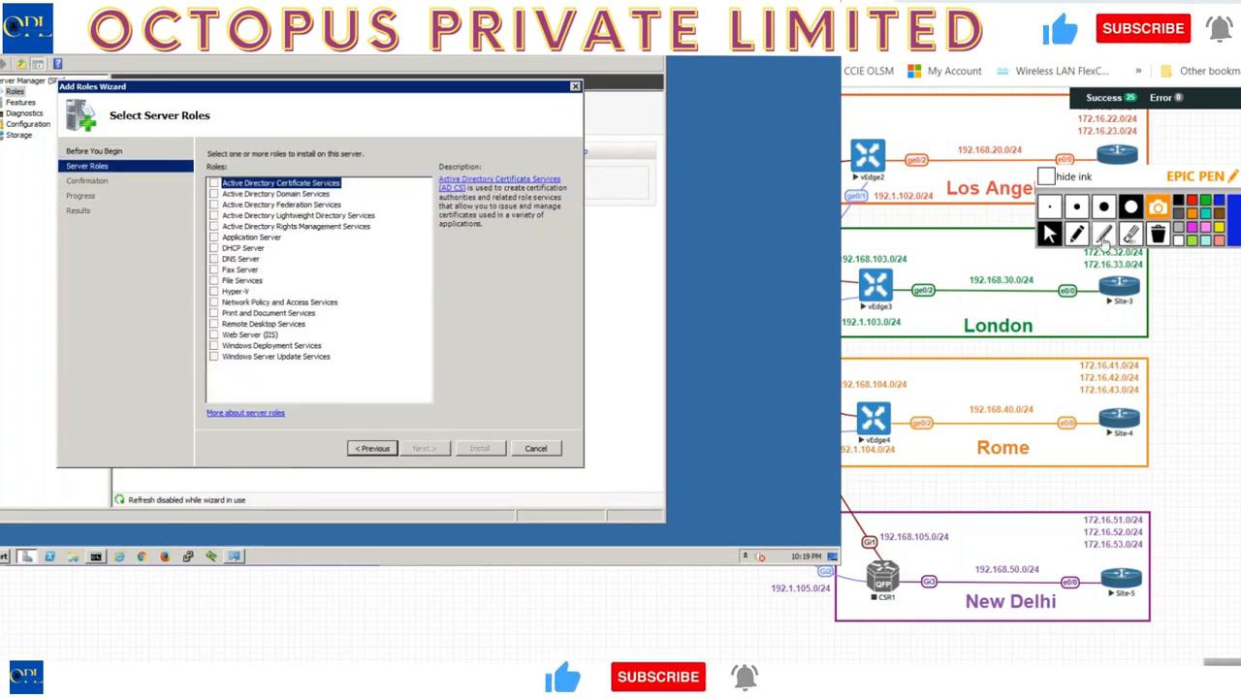
drag(204, 170, 373, 180)
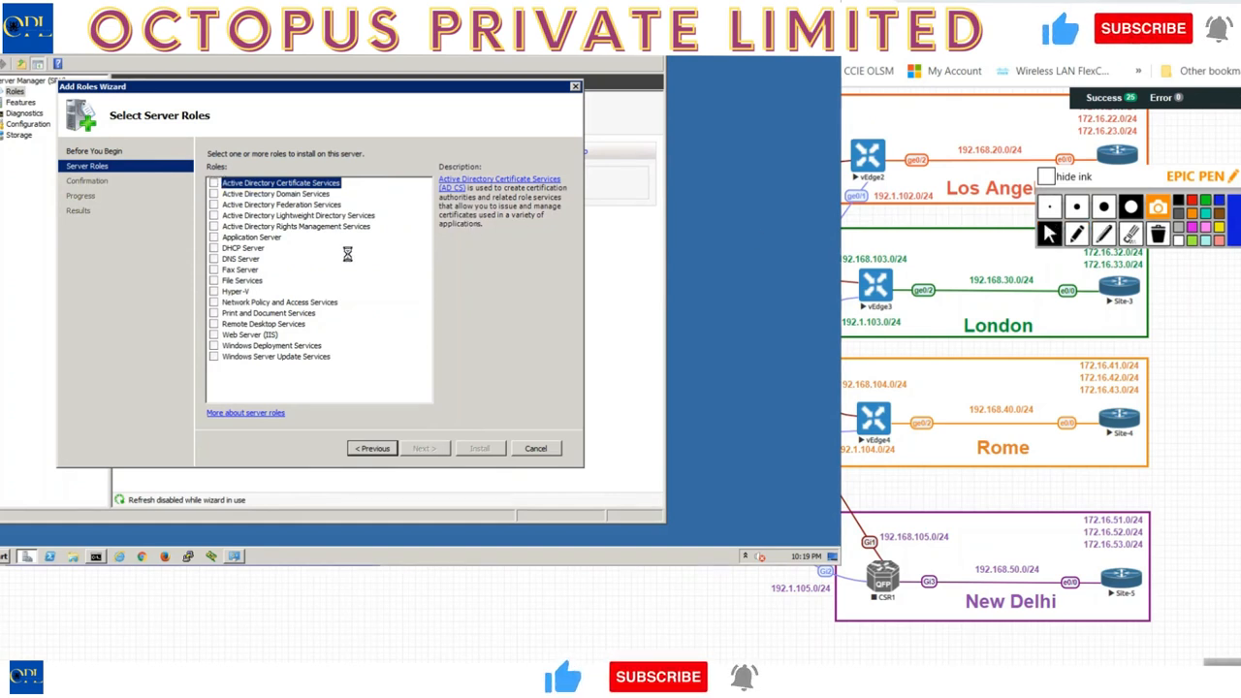
click(214, 182)
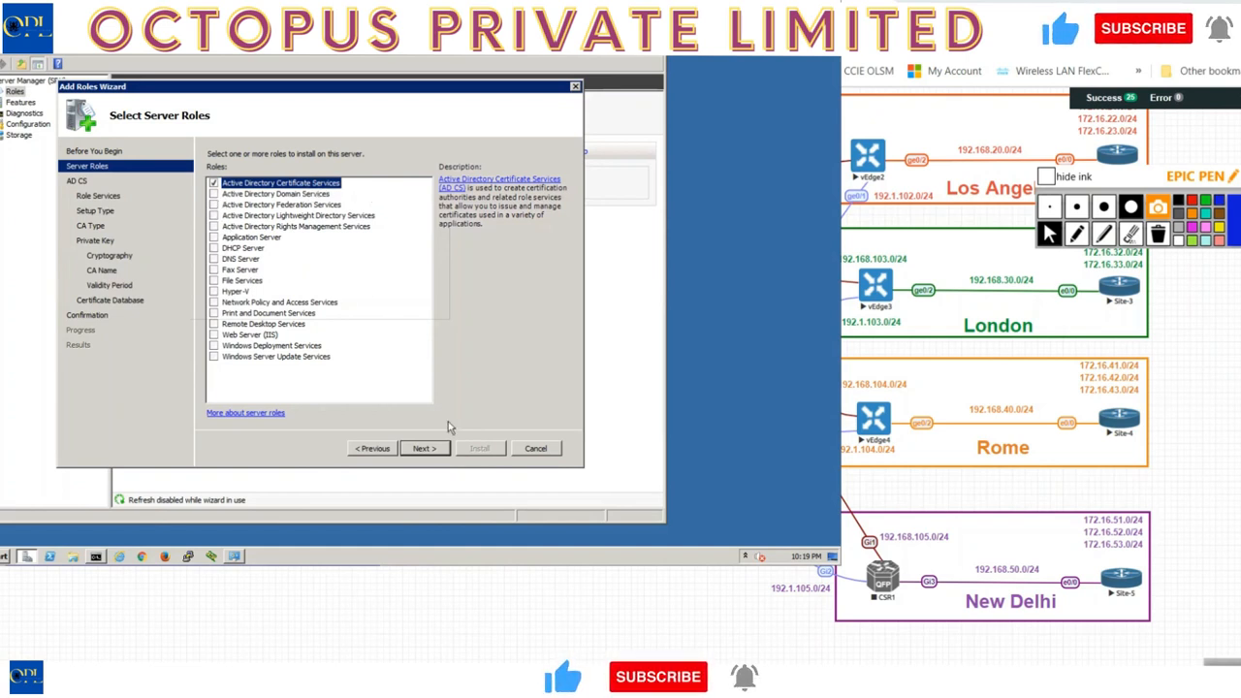
- Add Web Enrollment, keep standalone CA with default crypto and database settings, and install
click(424, 448)
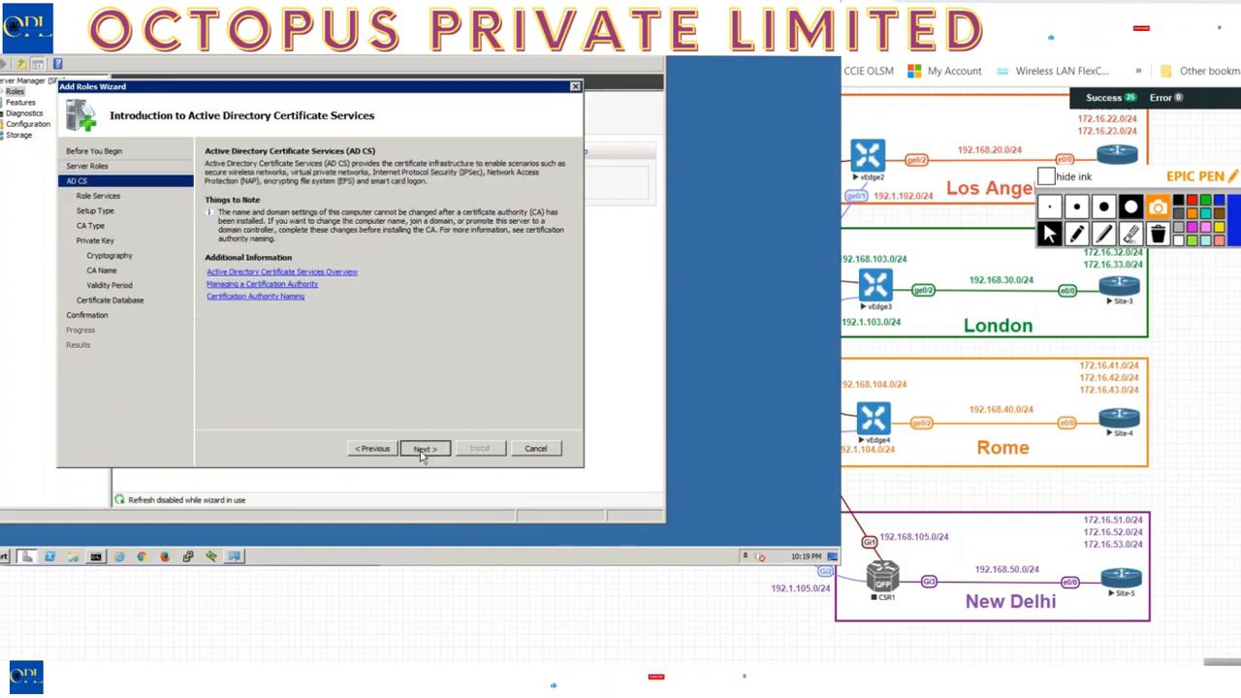
click(424, 448)
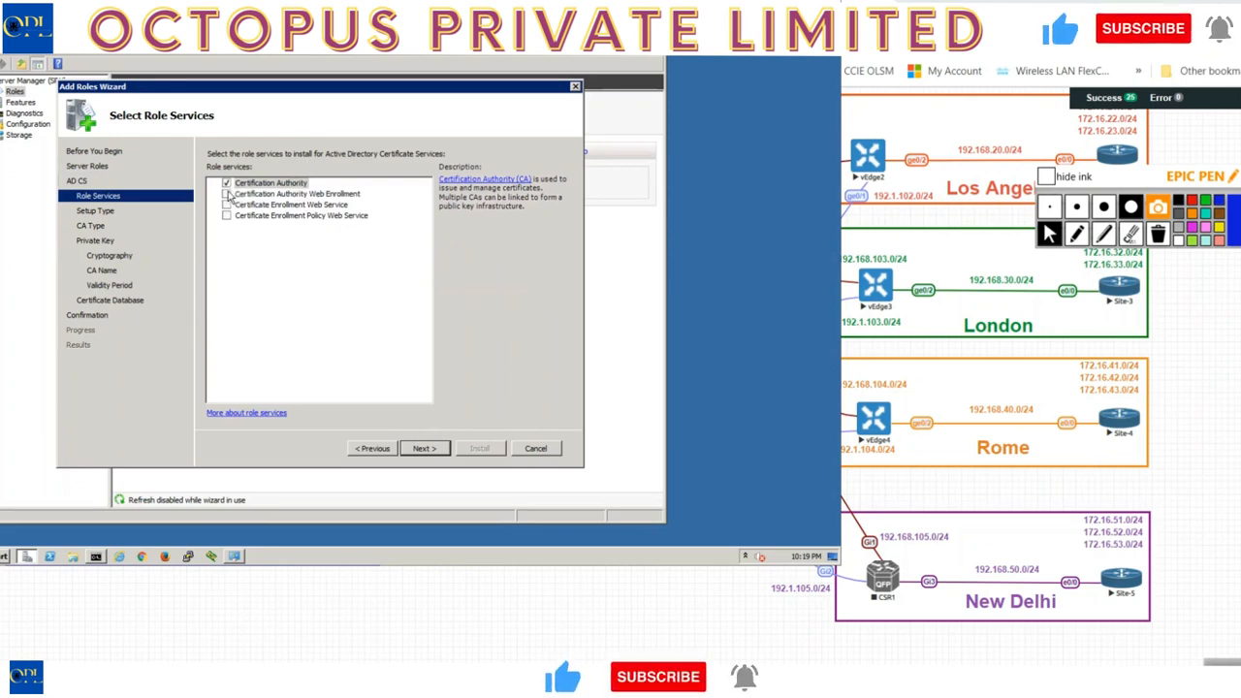
click(228, 193)
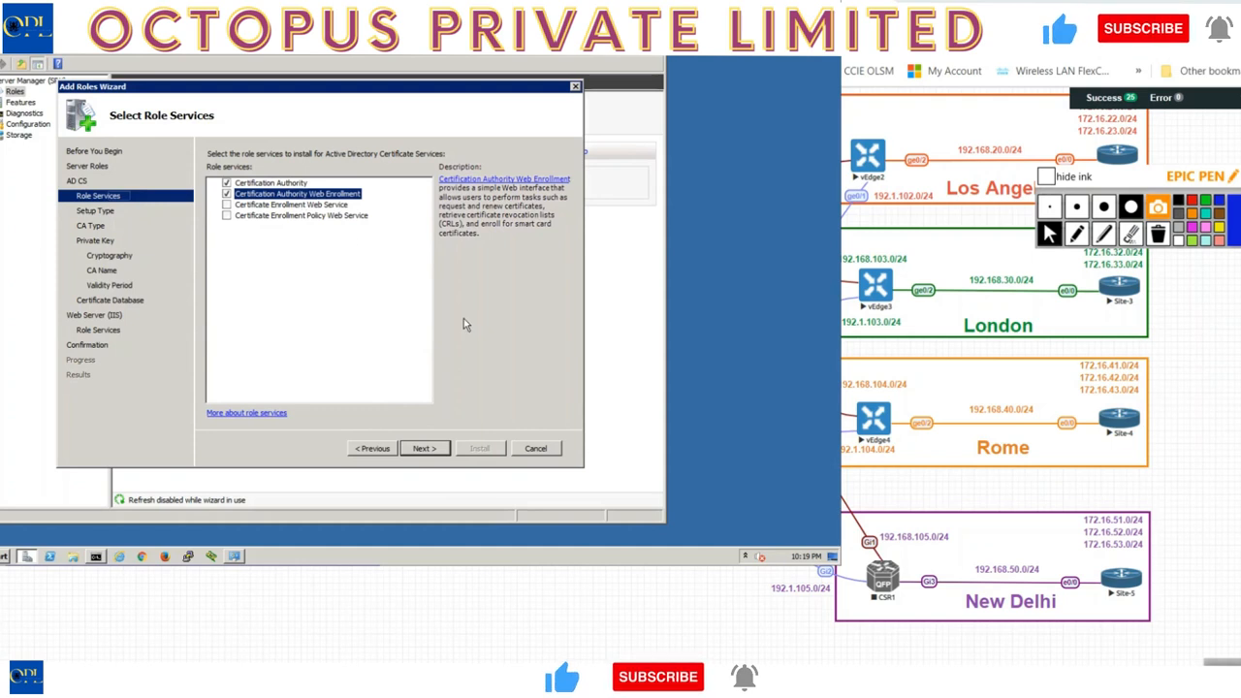
click(424, 448)
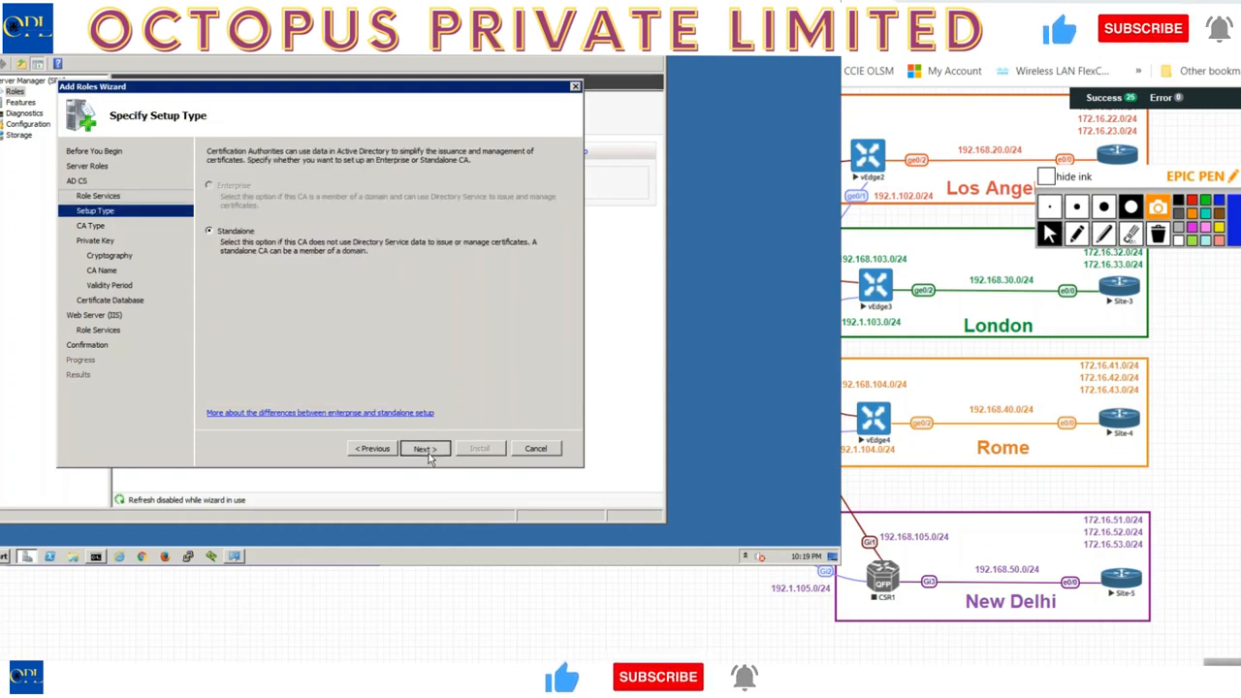
click(424, 448)
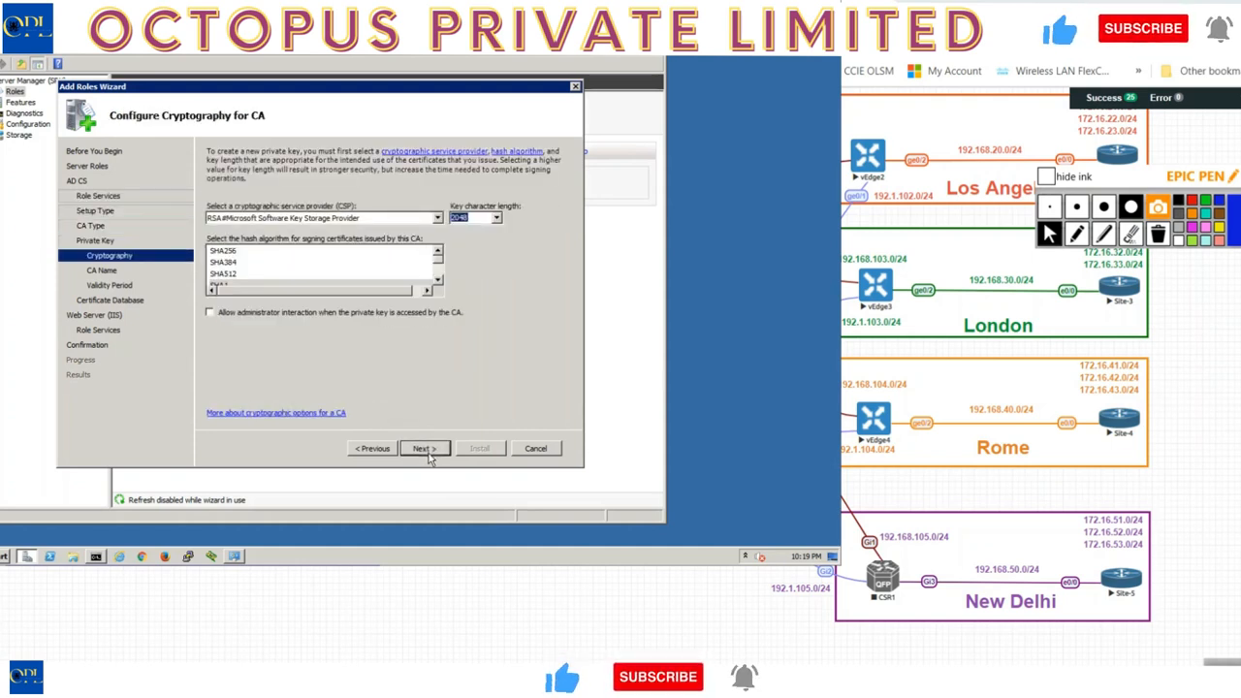
click(422, 448)
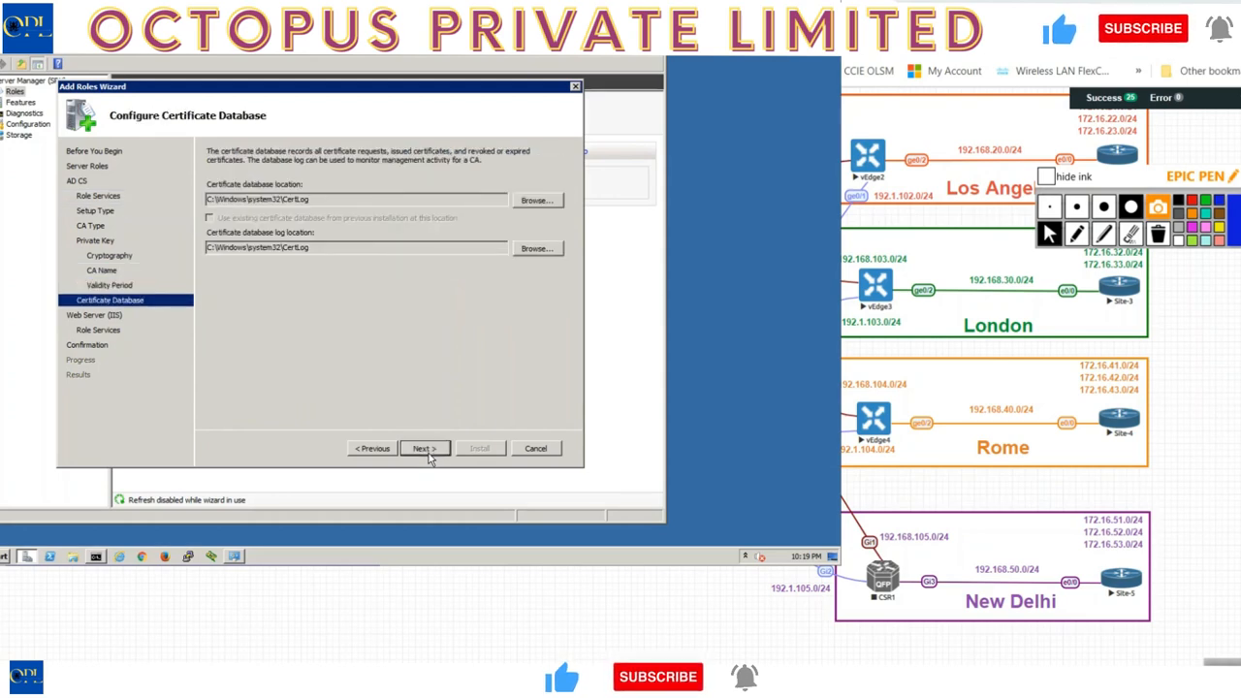
click(424, 448)
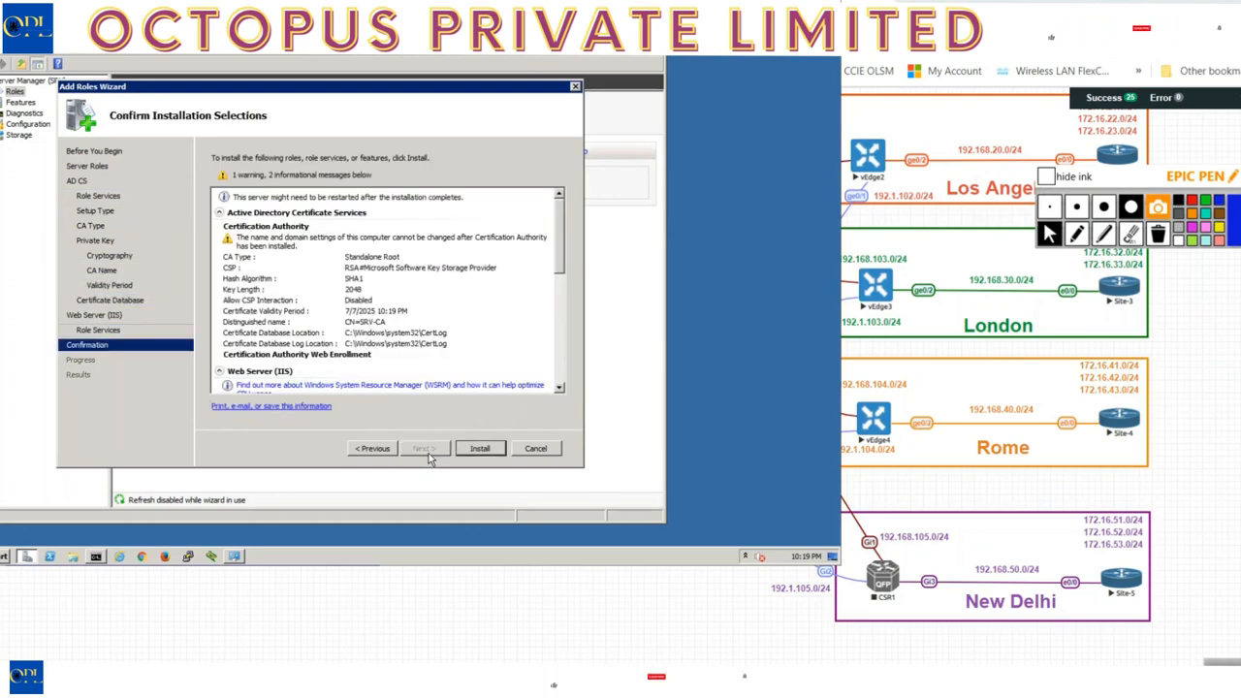
click(480, 448)
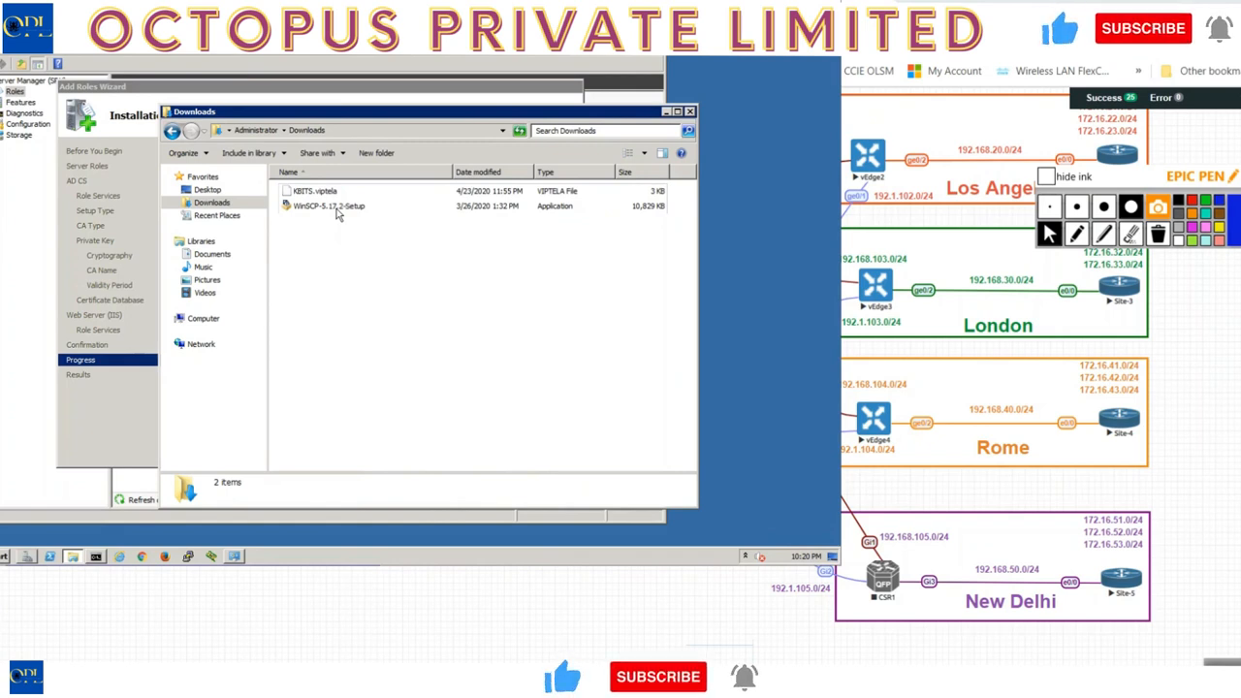
- Run WinSCP-5.17.2-Setup with the typical setup type through to Finish
click(328, 205)
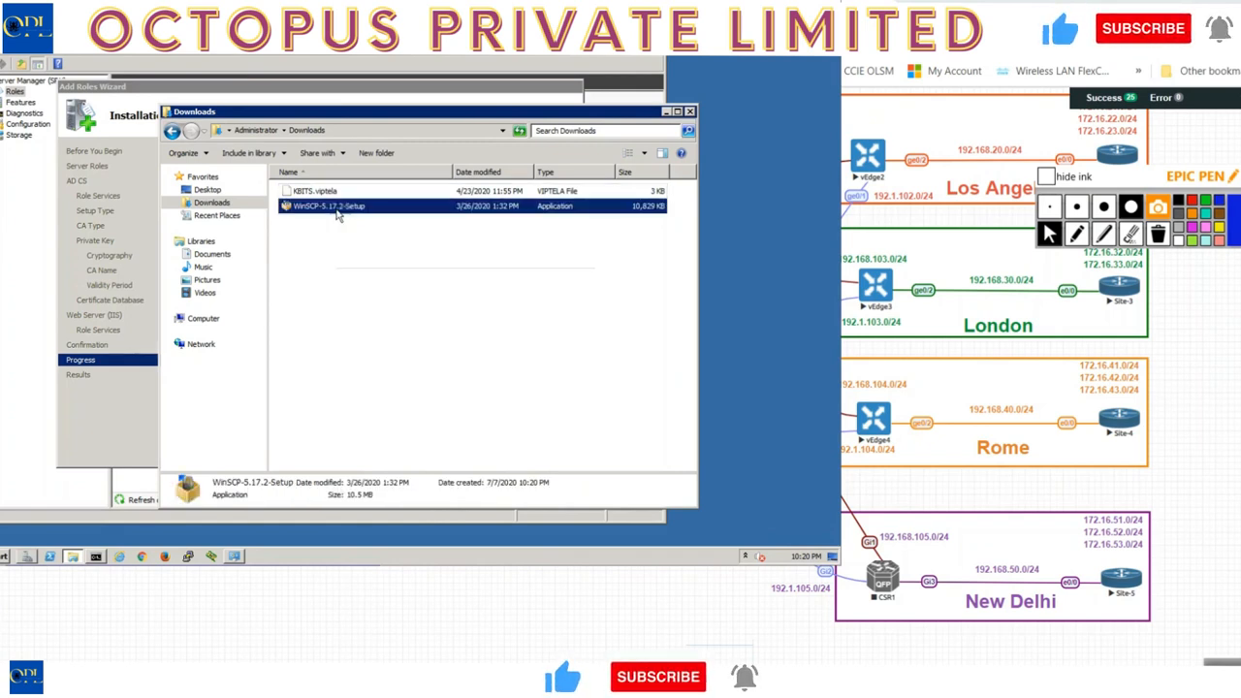
double_click(328, 206)
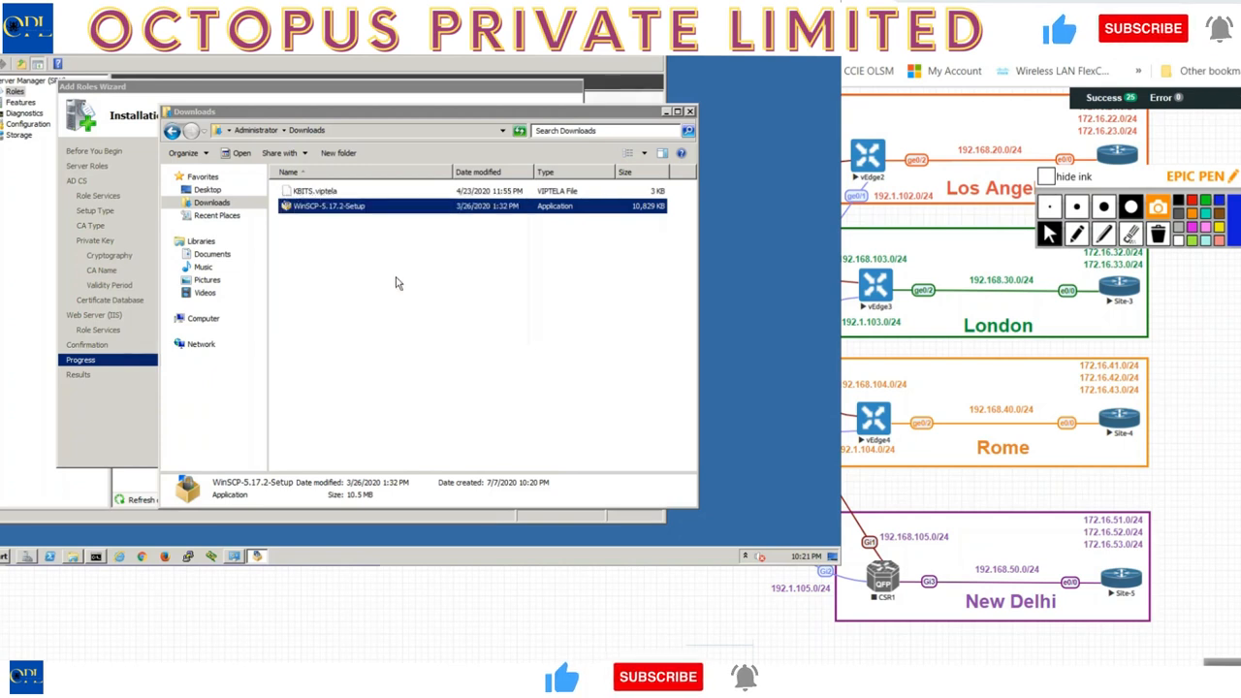
double_click(329, 206)
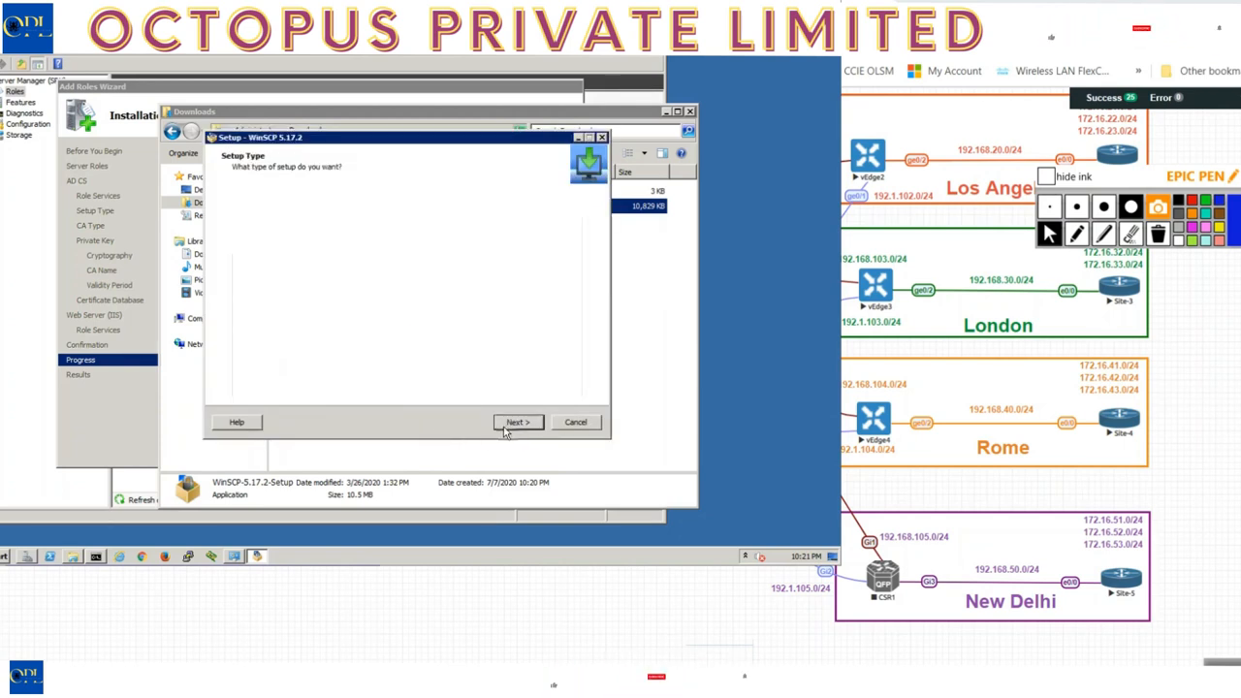
click(517, 422)
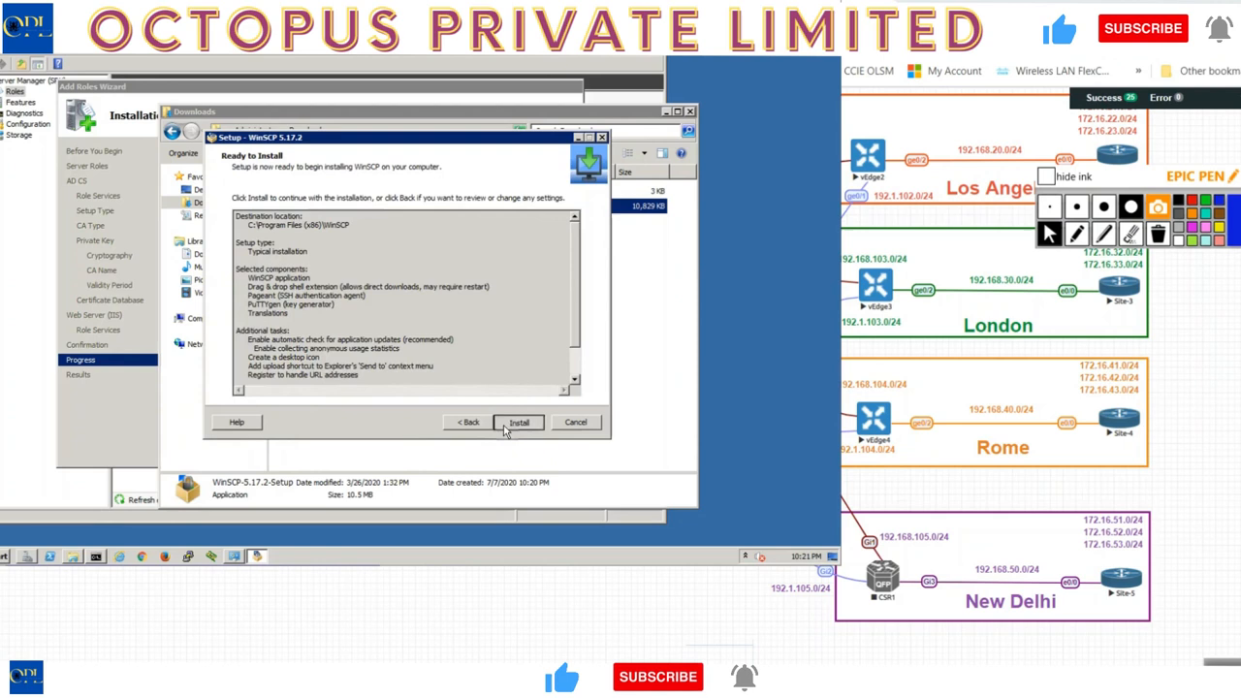
click(519, 422)
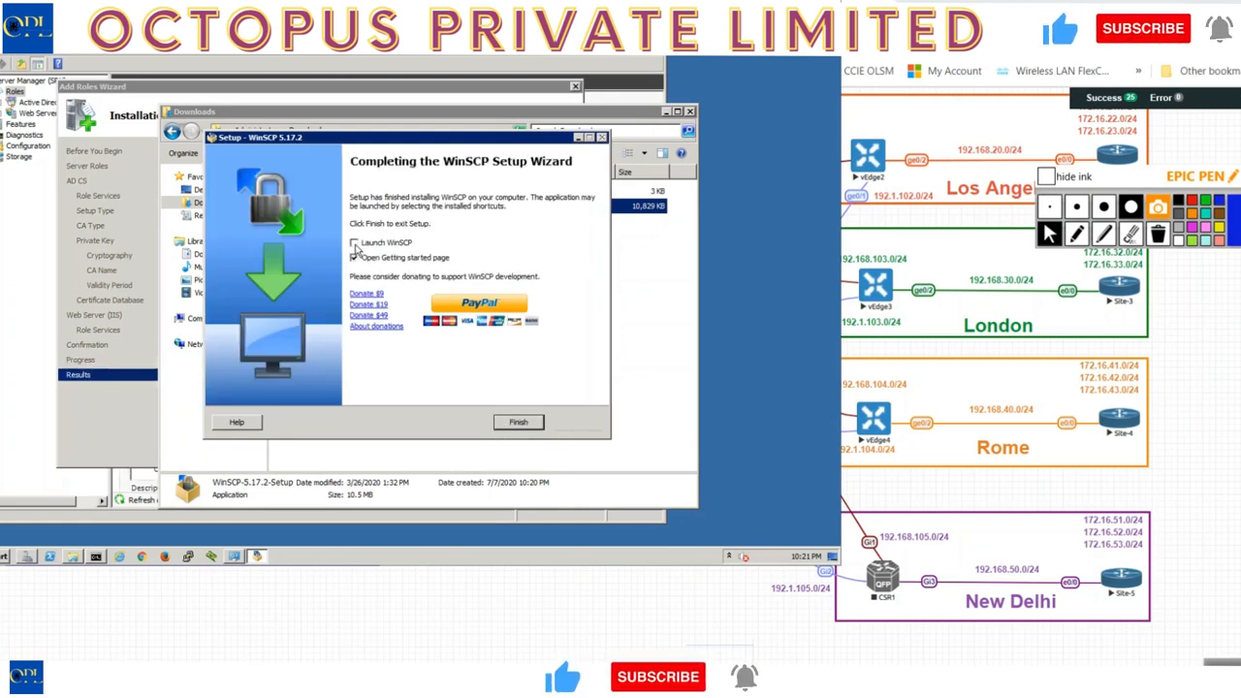
click(518, 422)
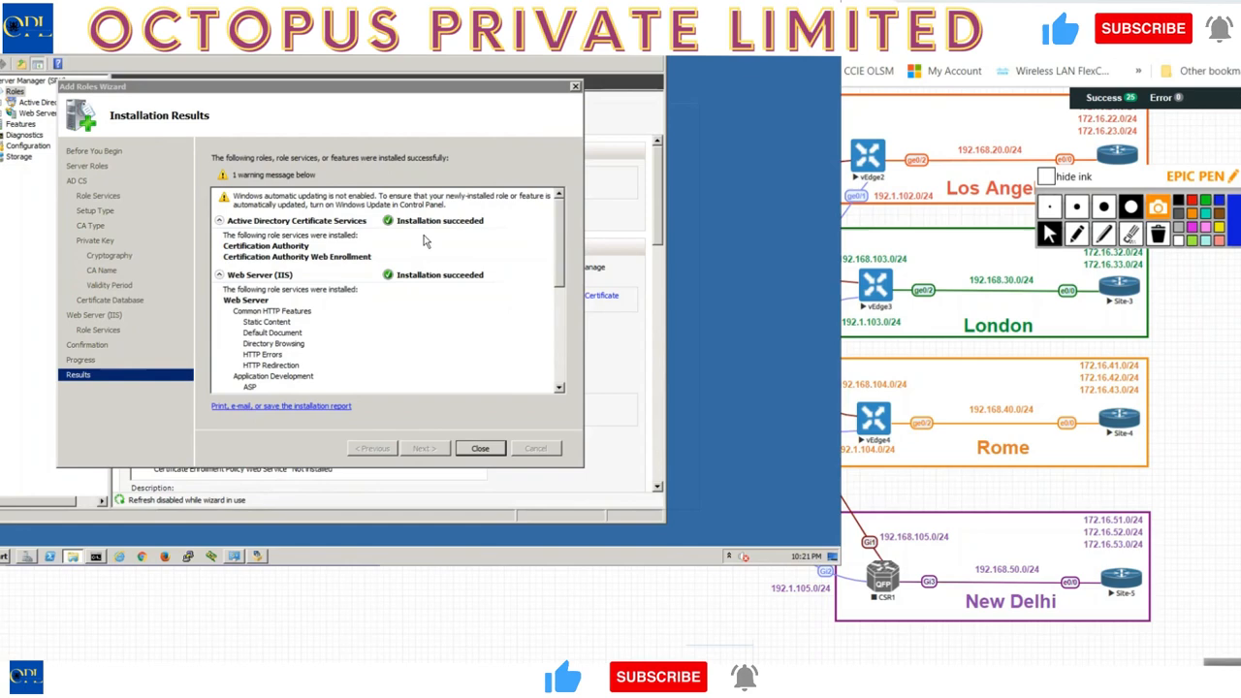
- Close the Installation Results page showing Certificate Services and Web Server succeeded
click(479, 447)
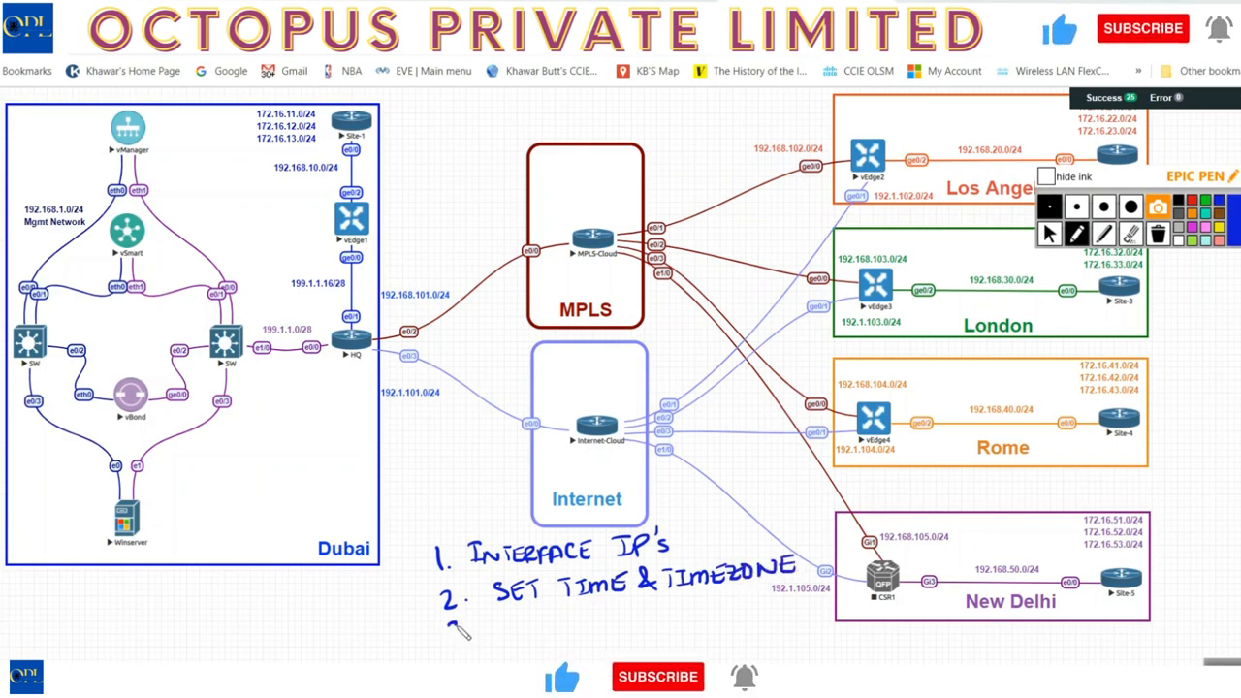
- Handwrite item 3, 'Install Cert. Server w/ WE', under the existing topology notes
drag(456, 626, 514, 621)
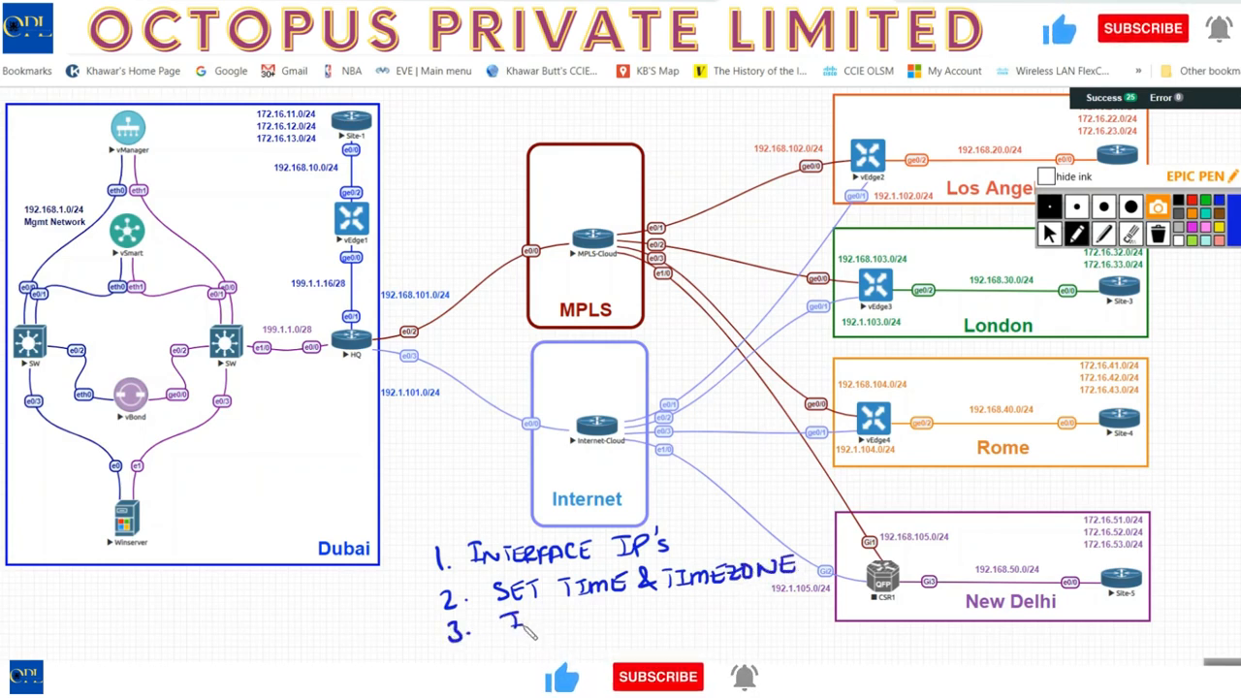
text(INST.)
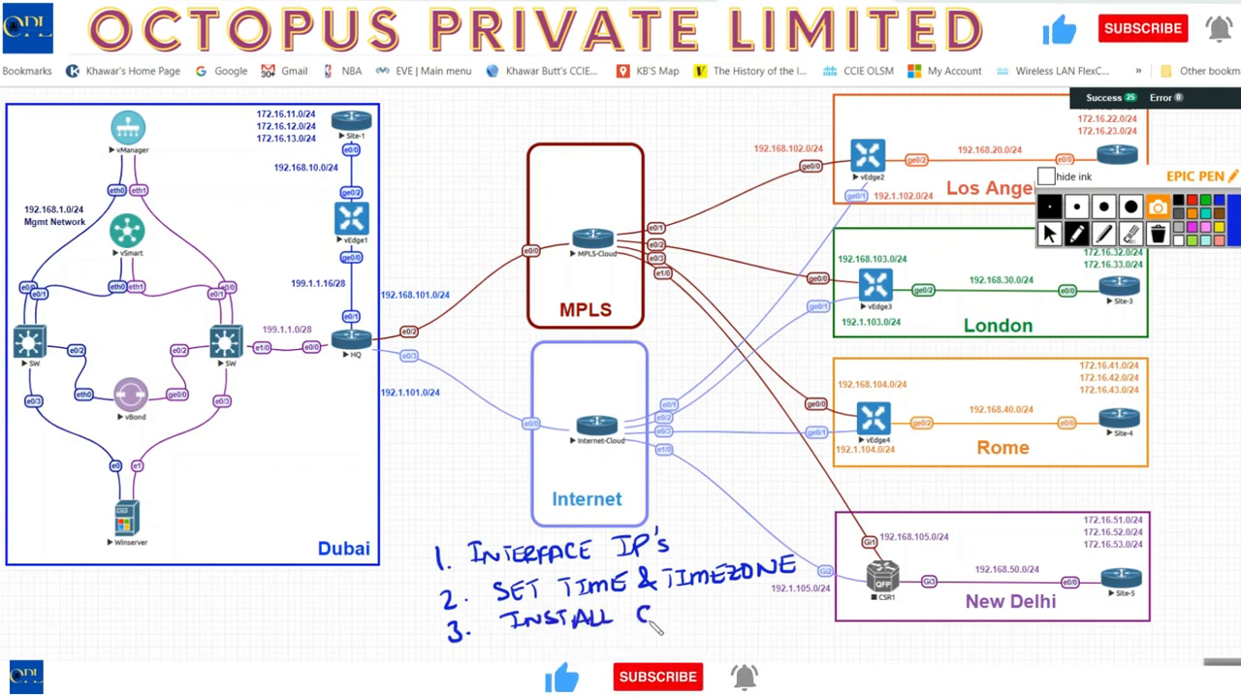
text(CERT. SERVER)
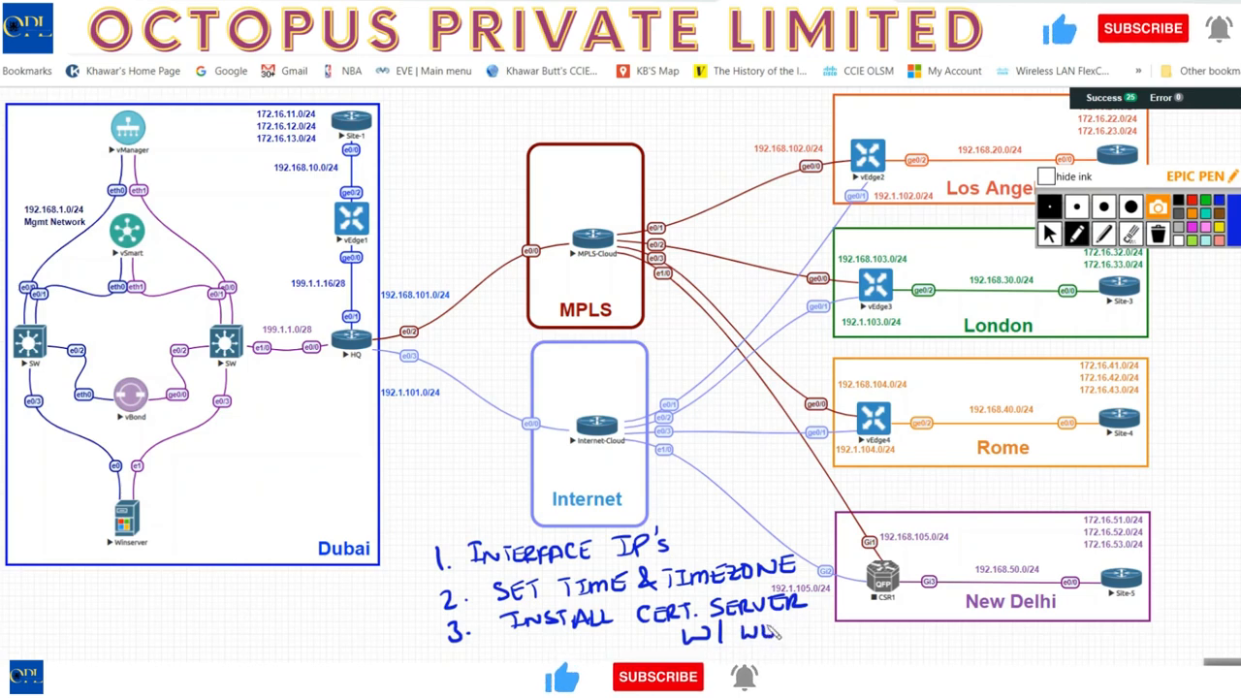
drag(766, 635, 849, 630)
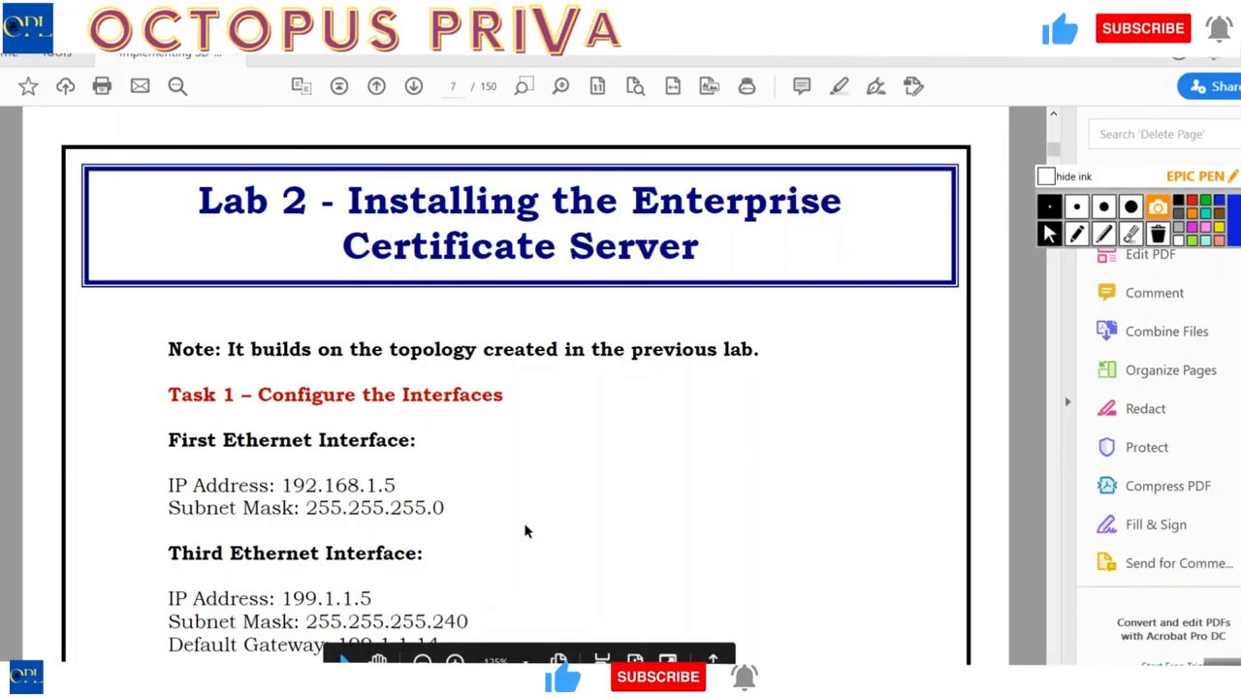
- Scroll the Lab 2 PDF past Tasks 1 and 2 to the Task 3 steps
scroll(down, 3)
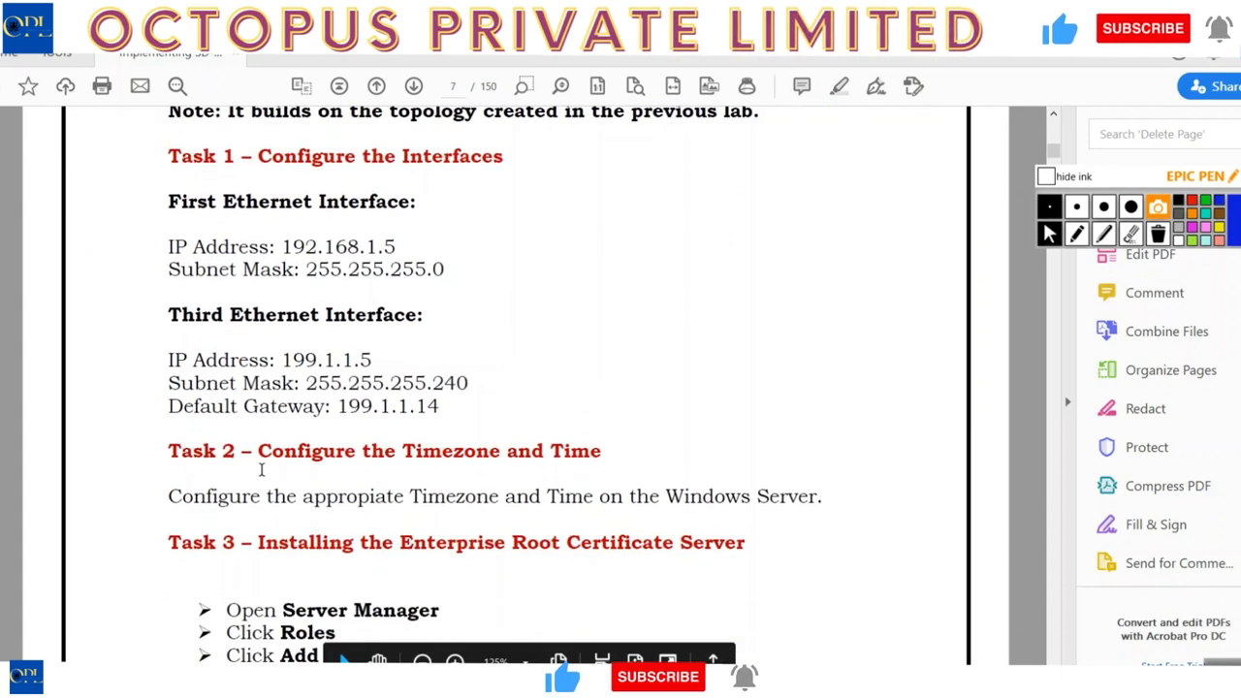
scroll(down, 3)
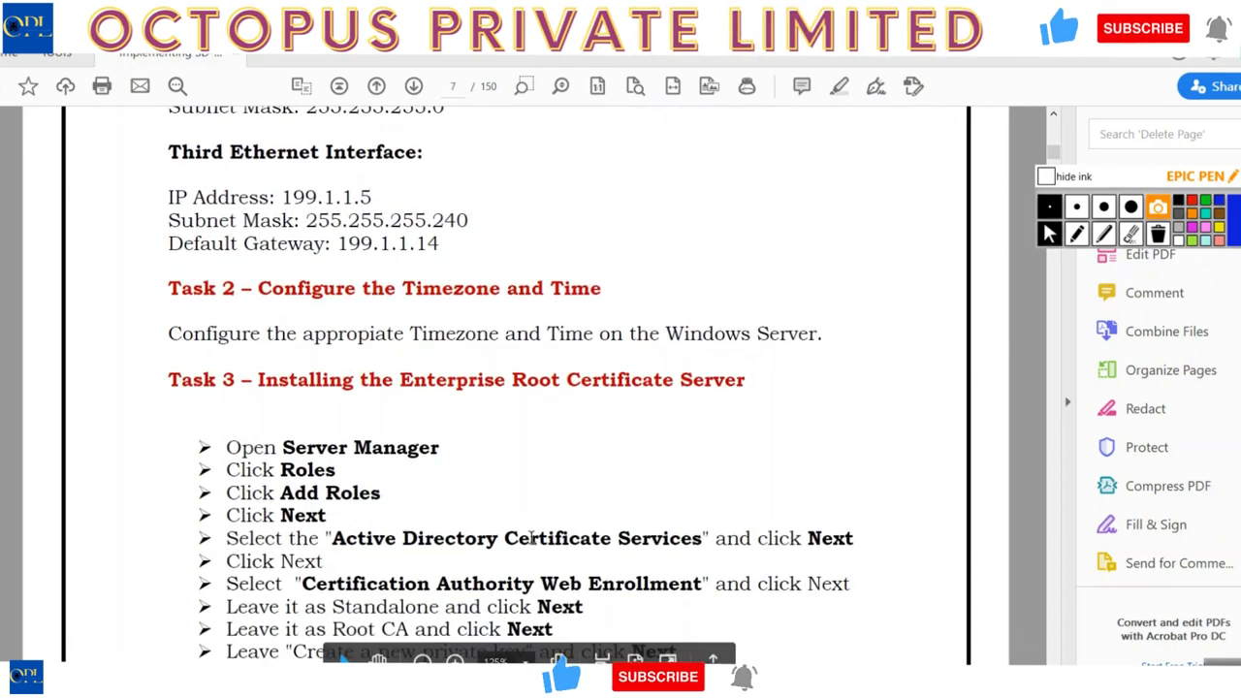
scroll(down, 3)
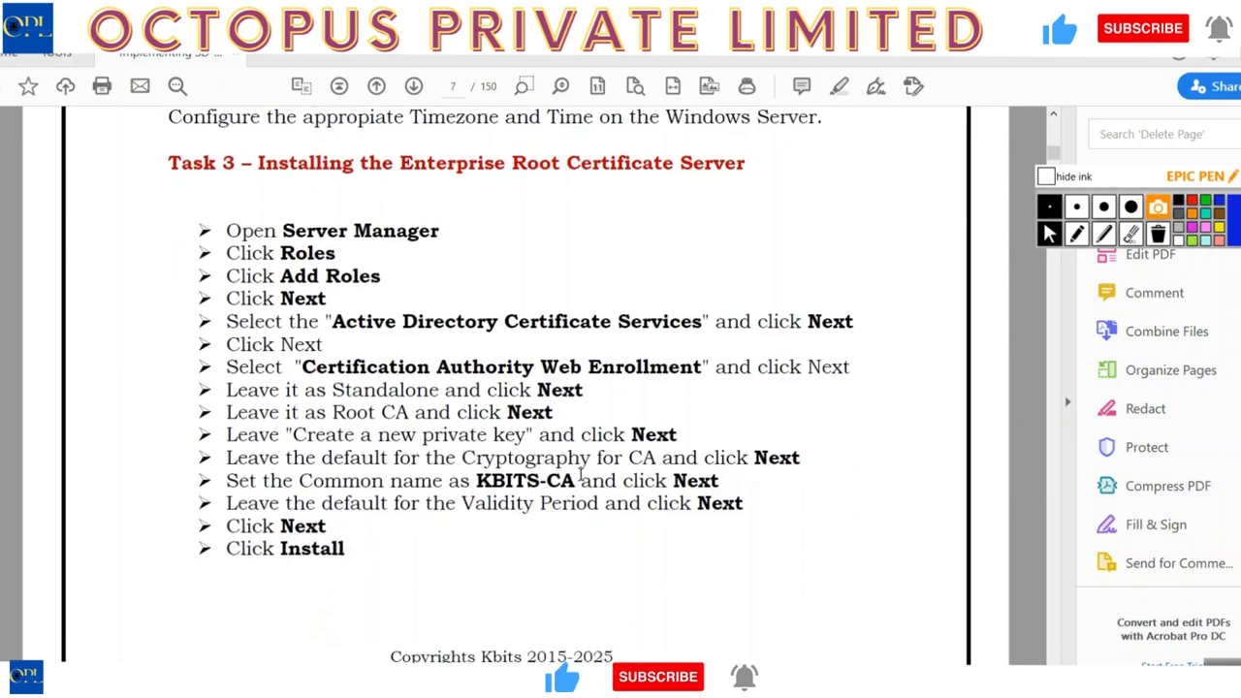